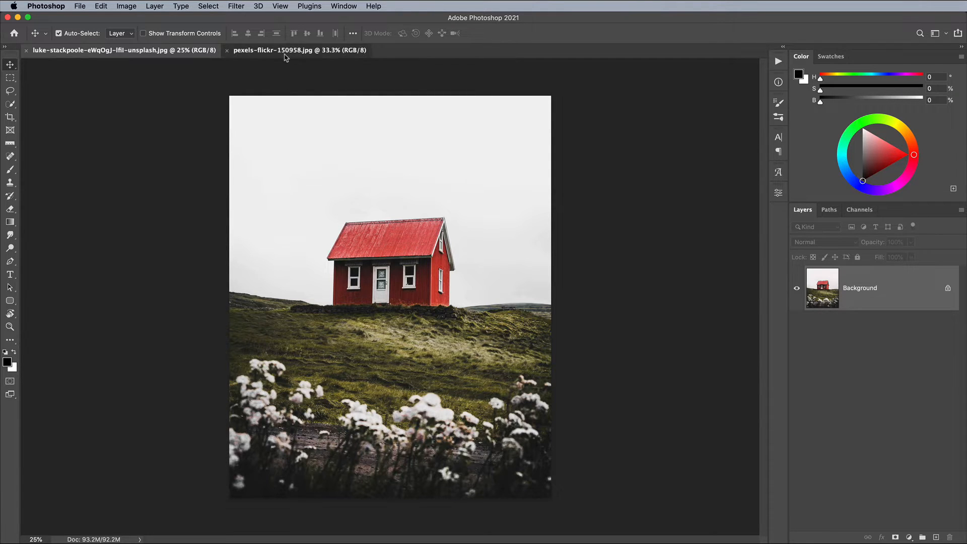
Copy the whole desert sky photo and paste it into the red-house document as a new layer
{"action": "left_click", "coordinate": [290, 51]}
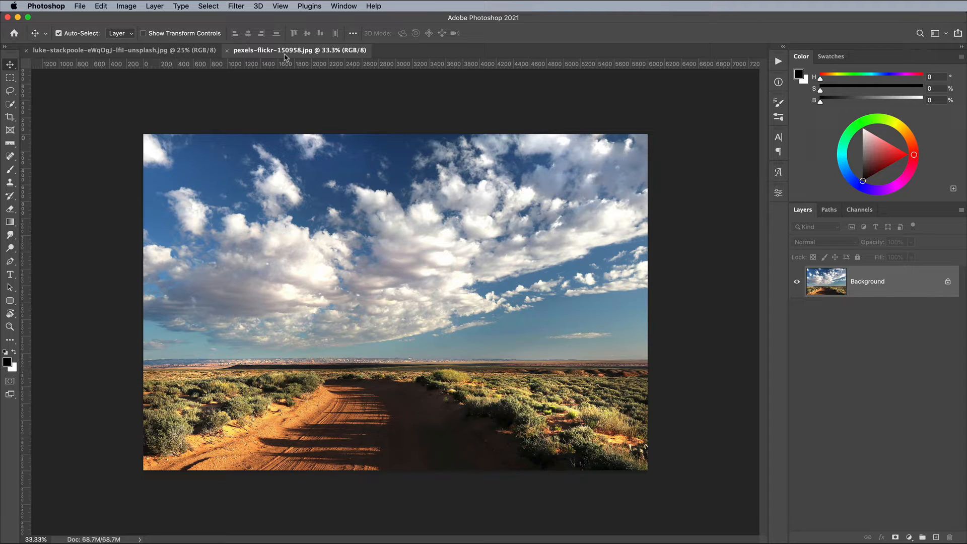
{"action": "left_click", "coordinate": [215, 5]}
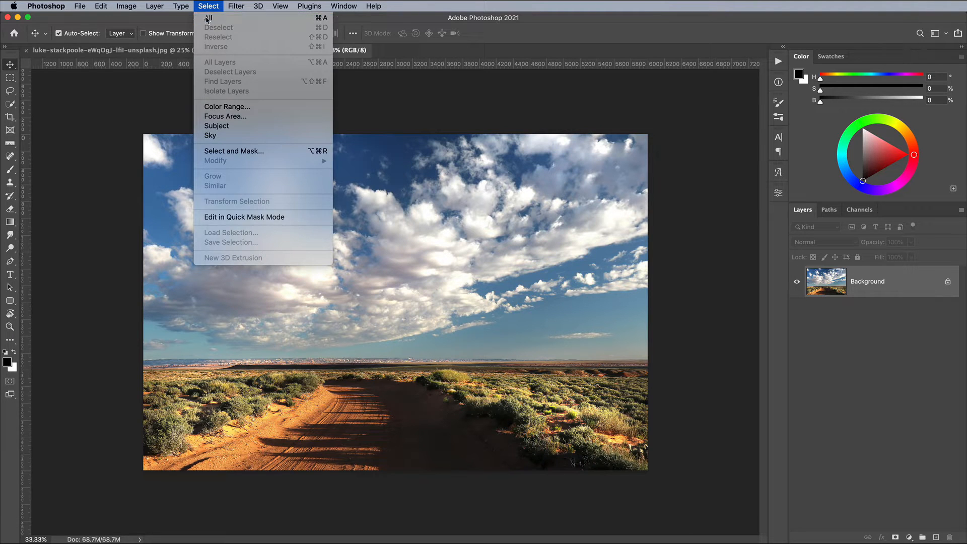
{"action": "left_click", "coordinate": [97, 5]}
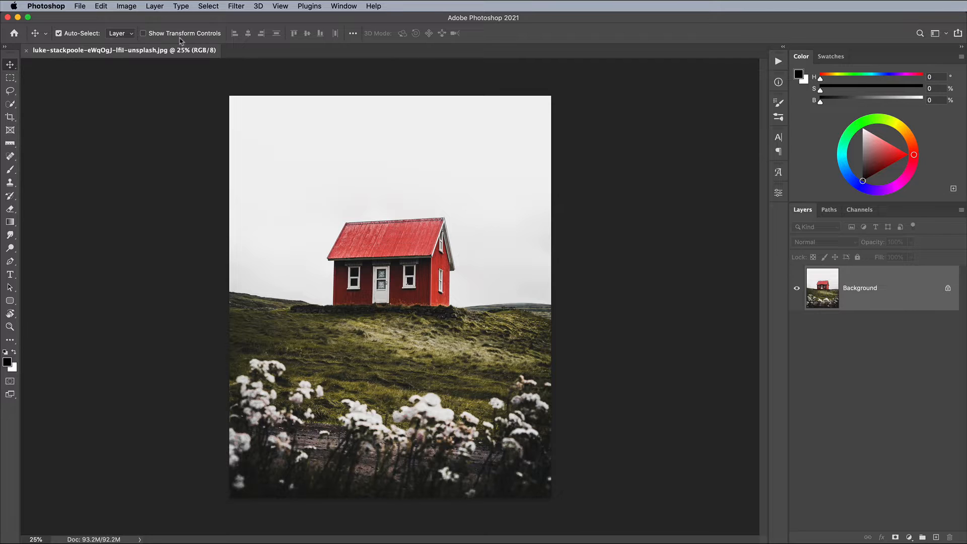
{"action": "left_click", "coordinate": [101, 5]}
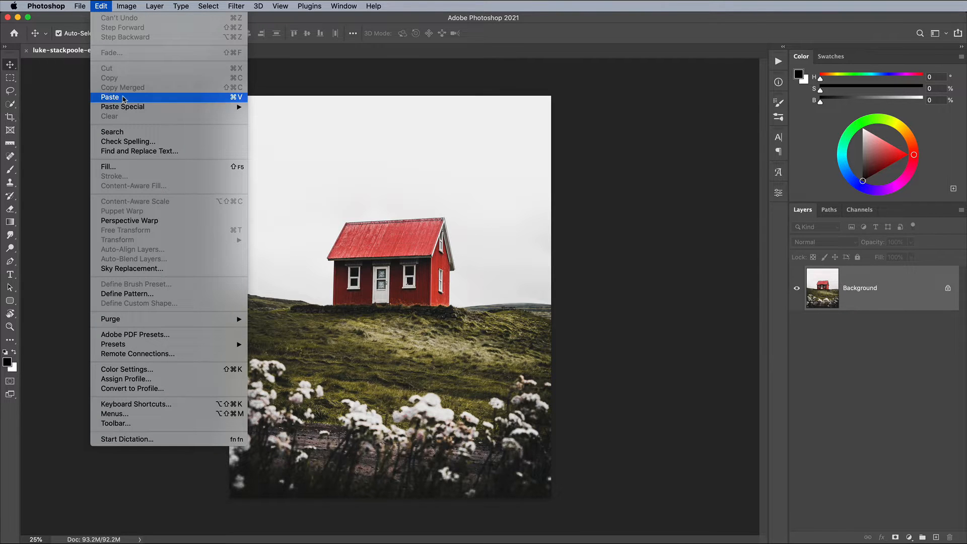
{"action": "left_click", "coordinate": [110, 97]}
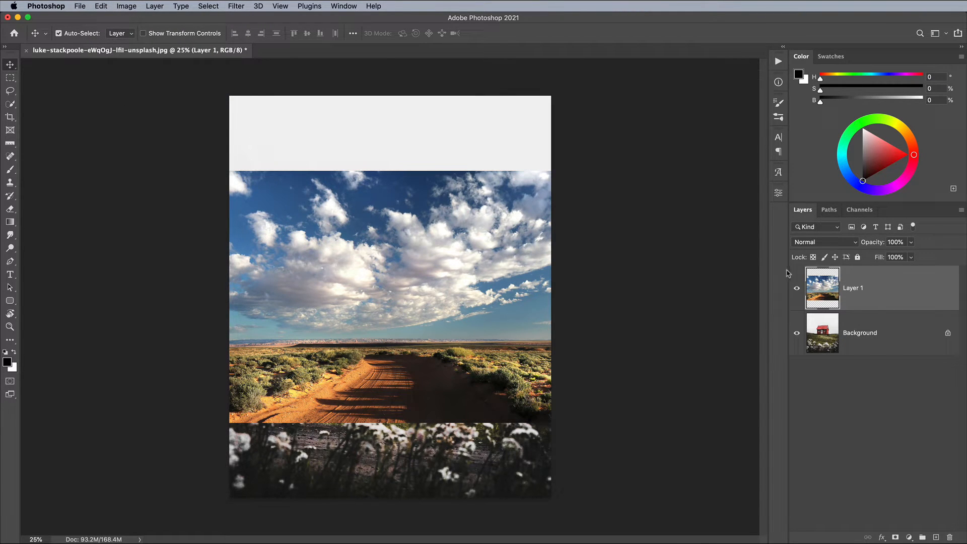
Select the house photo's sky automatically on the Background layer, then show the cloud layer again
{"action": "left_click", "coordinate": [797, 288]}
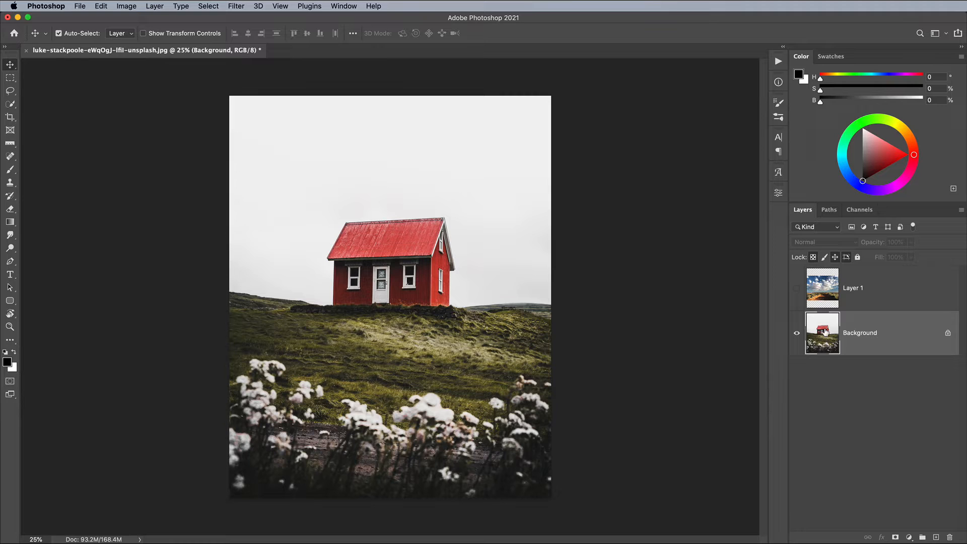
{"action": "left_click", "coordinate": [7, 104]}
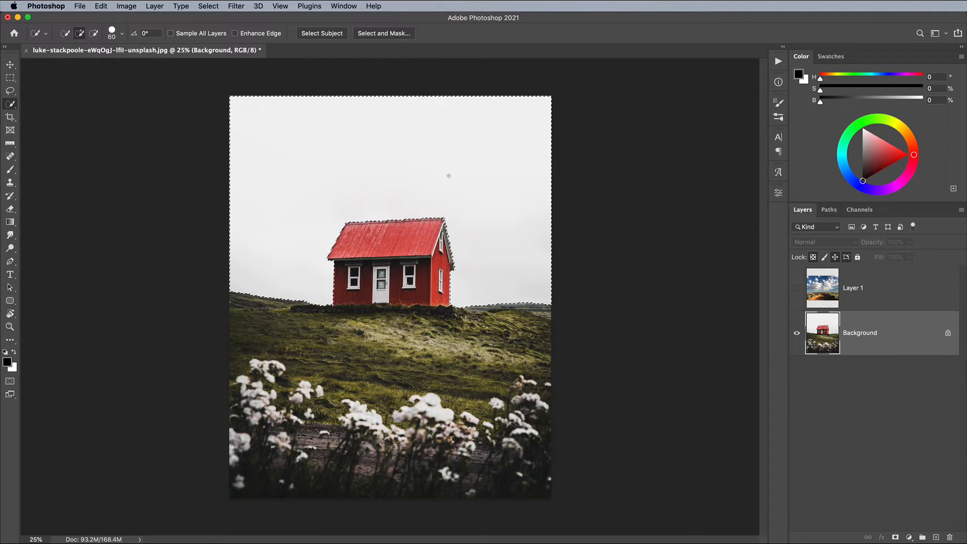
{"action": "left_click", "coordinate": [209, 5]}
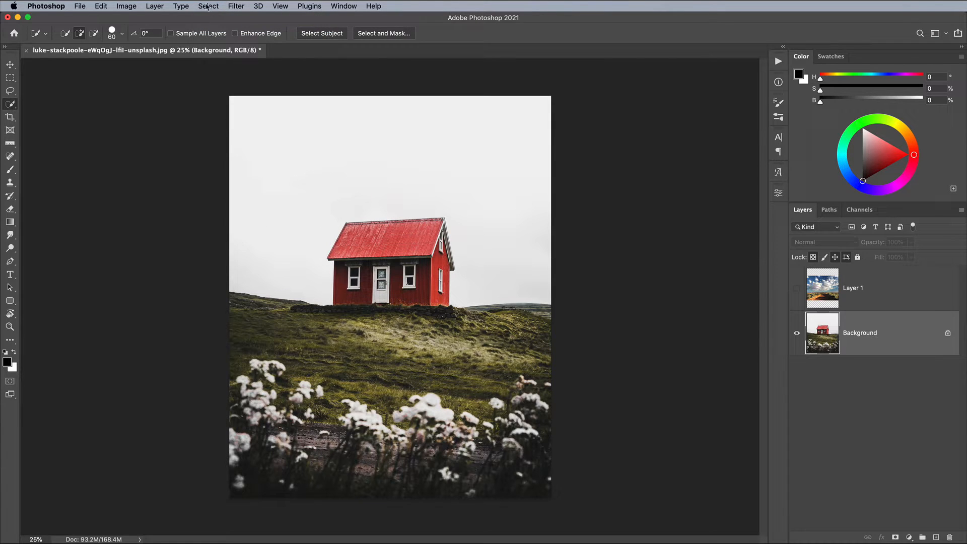
{"action": "left_click", "coordinate": [207, 6]}
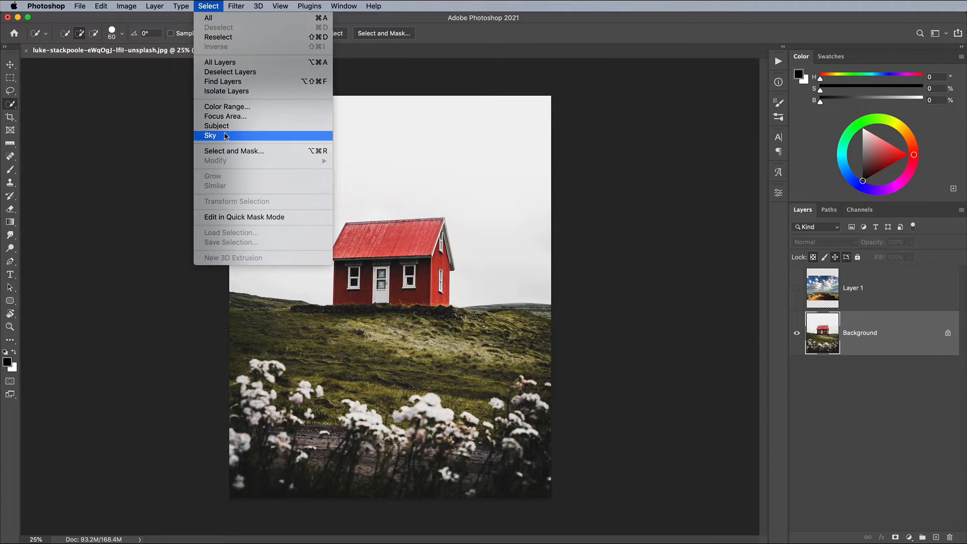
{"action": "left_click", "coordinate": [210, 135]}
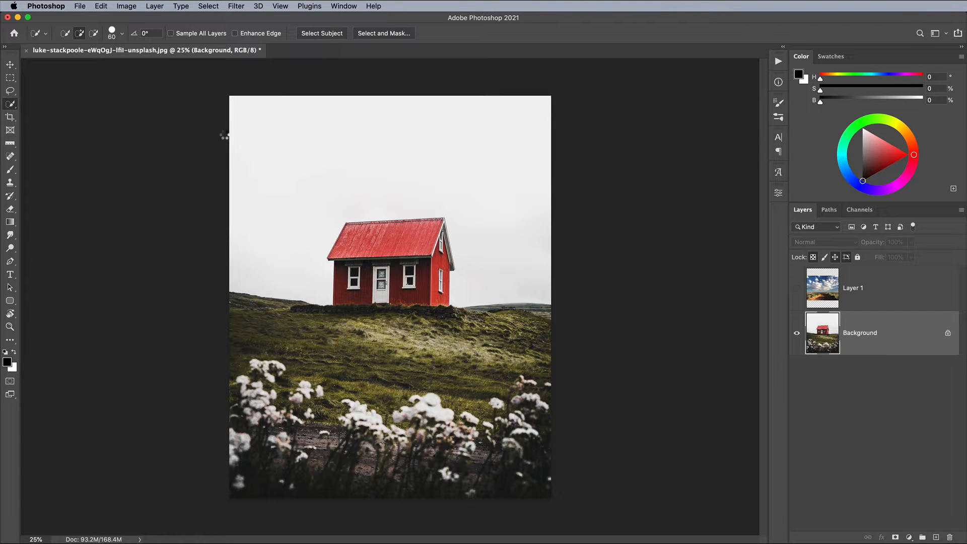
{"action": "left_click", "coordinate": [323, 33]}
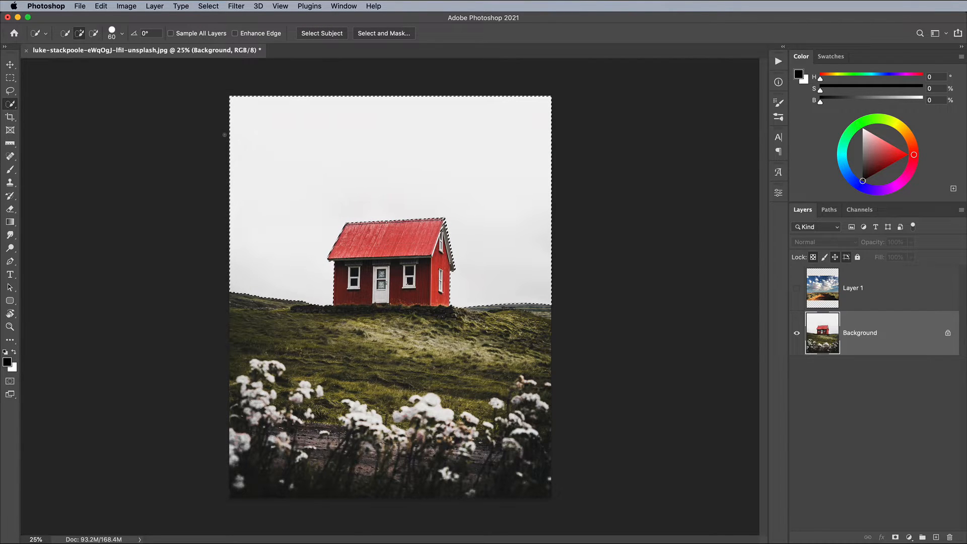
{"action": "left_click", "coordinate": [796, 289]}
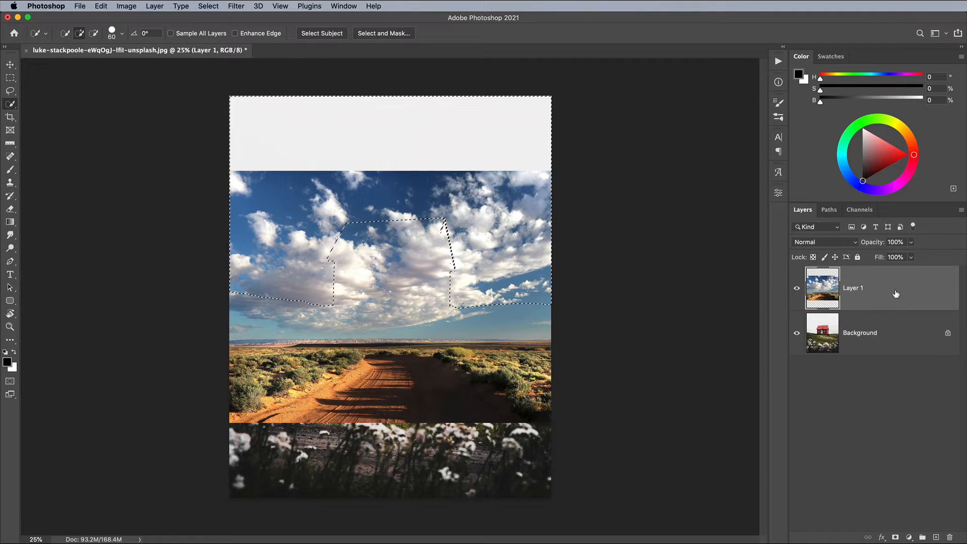
Mask the cloud layer to the sky selection, scale it to about 142%, flip it horizontally and reposition it
{"action": "left_click", "coordinate": [896, 537]}
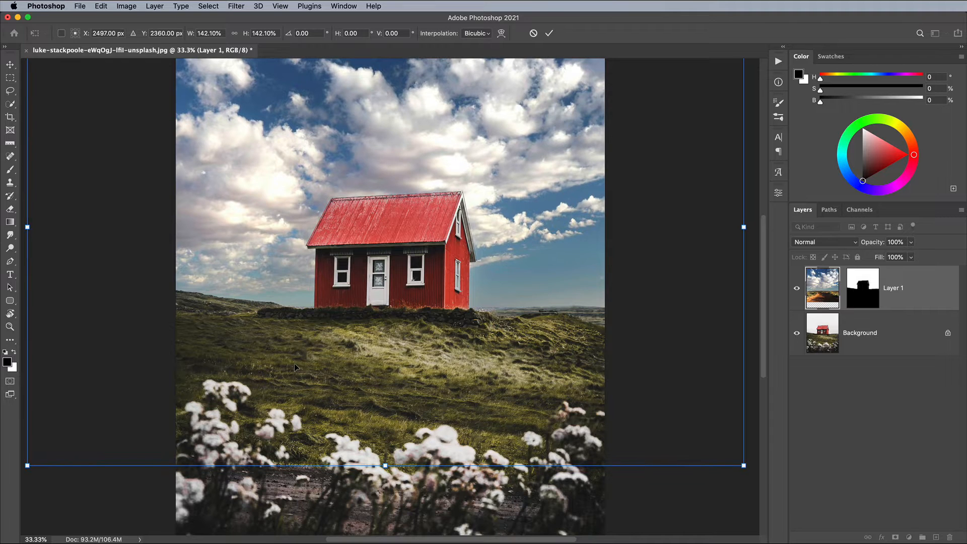
{"action": "right_click", "coordinate": [478, 288]}
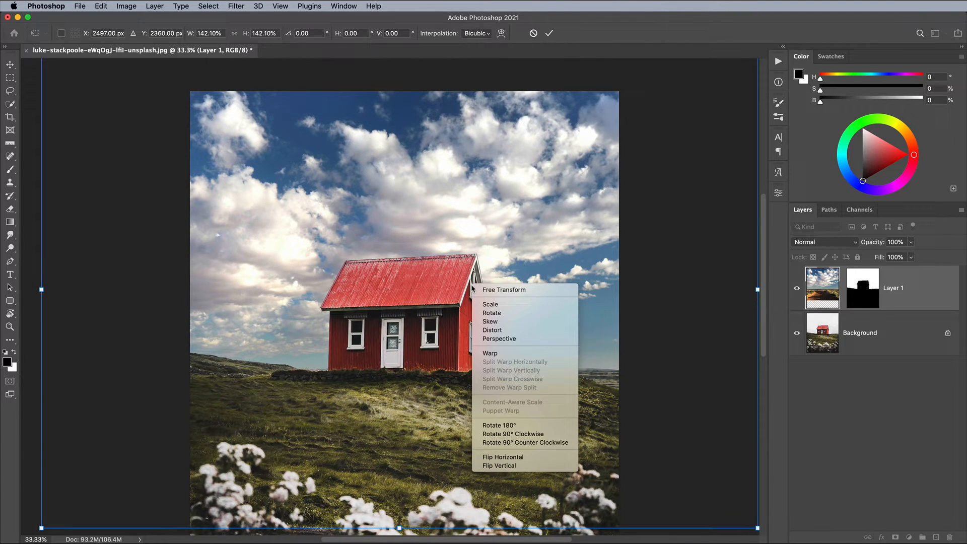
{"action": "left_click", "coordinate": [501, 458]}
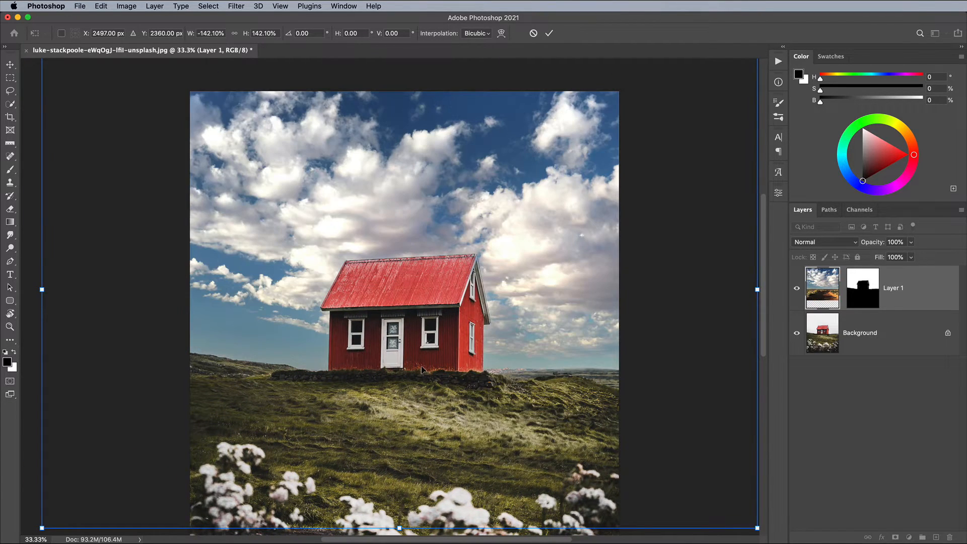
{"action": "left_click_drag", "start_coordinate": [422, 369], "coordinate": [432, 373]}
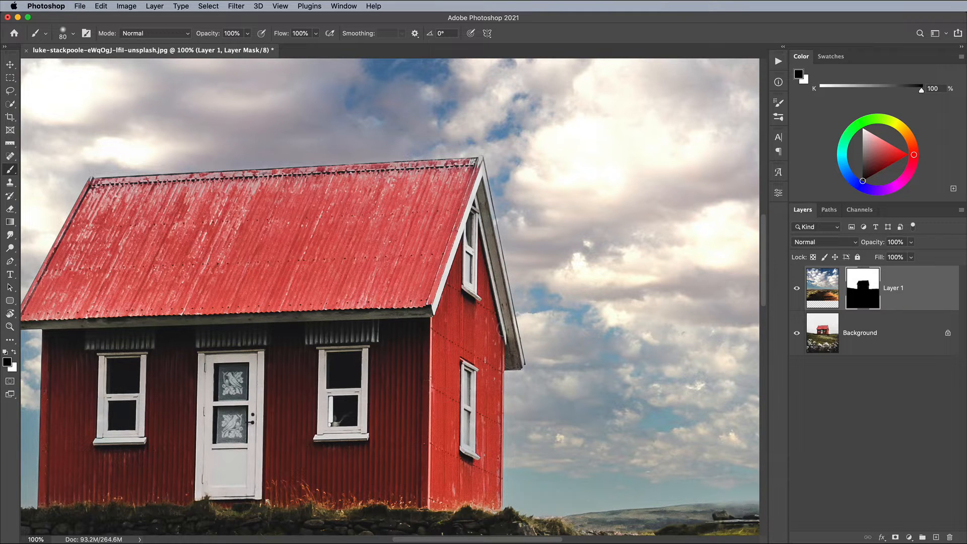
Paint the layer mask along the house roof edge so the clouds meet the roofline cleanly
{"action": "left_click", "coordinate": [10, 90]}
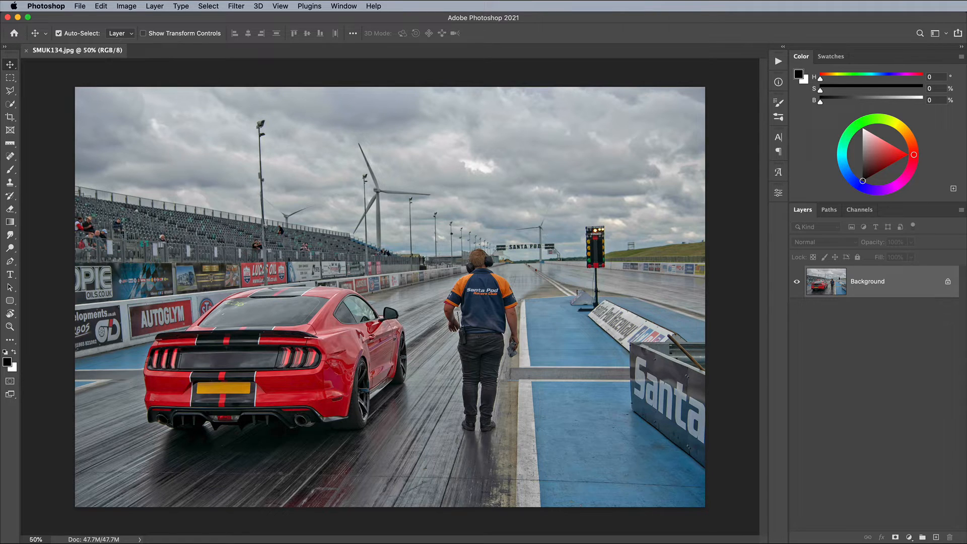
Start Sky Replacement on the racetrack photo and try the blue-cloud and orange-sunset presets before the stormy one
{"action": "left_click", "coordinate": [96, 5]}
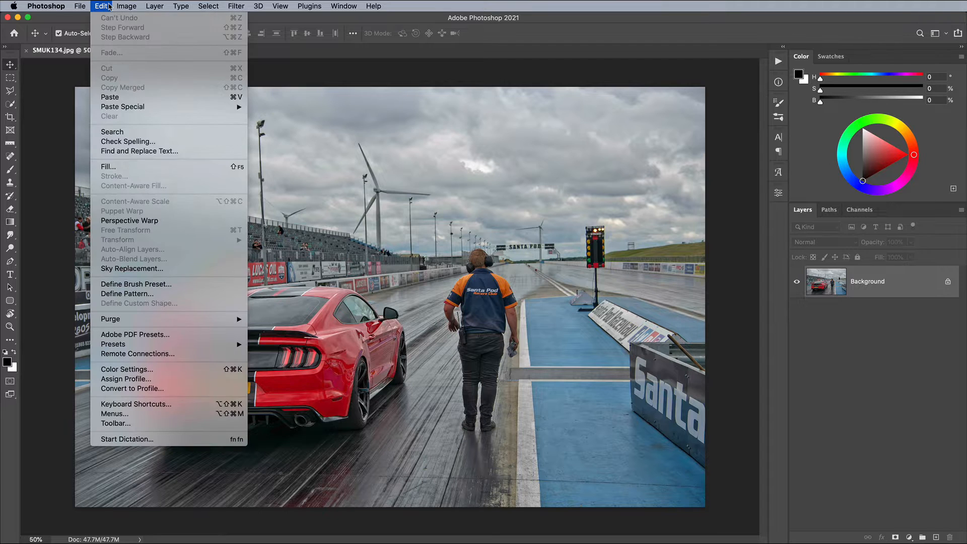
{"action": "mouse_move", "coordinate": [145, 268]}
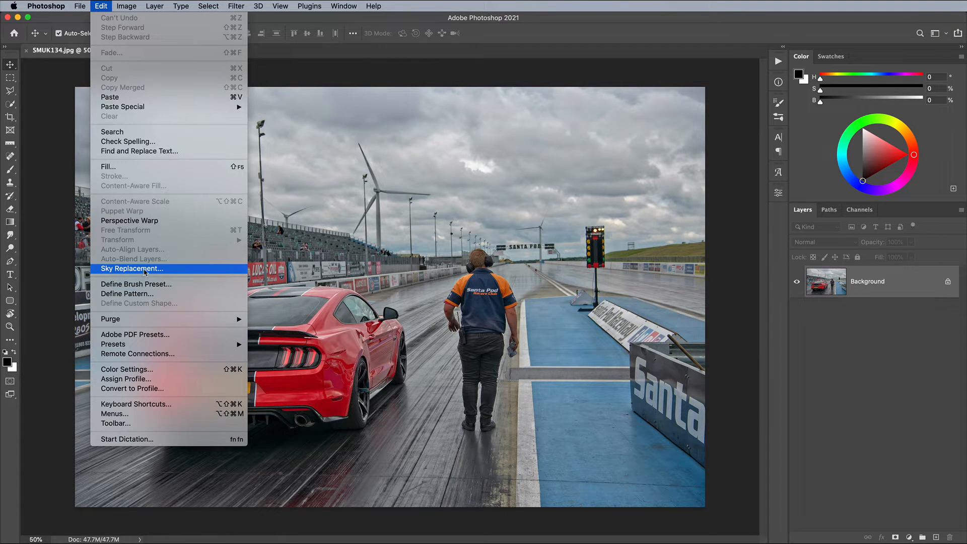
{"action": "left_click", "coordinate": [132, 268]}
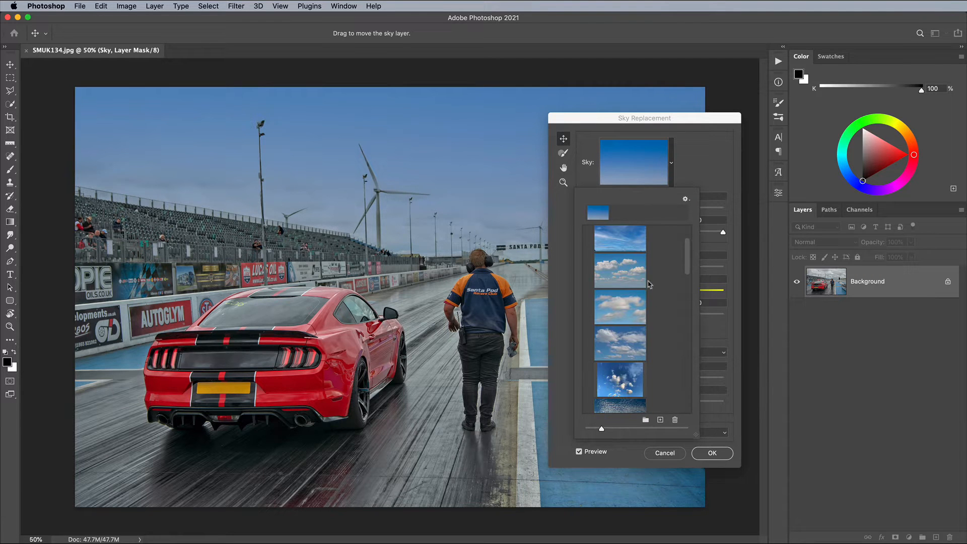
{"action": "left_click", "coordinate": [619, 272]}
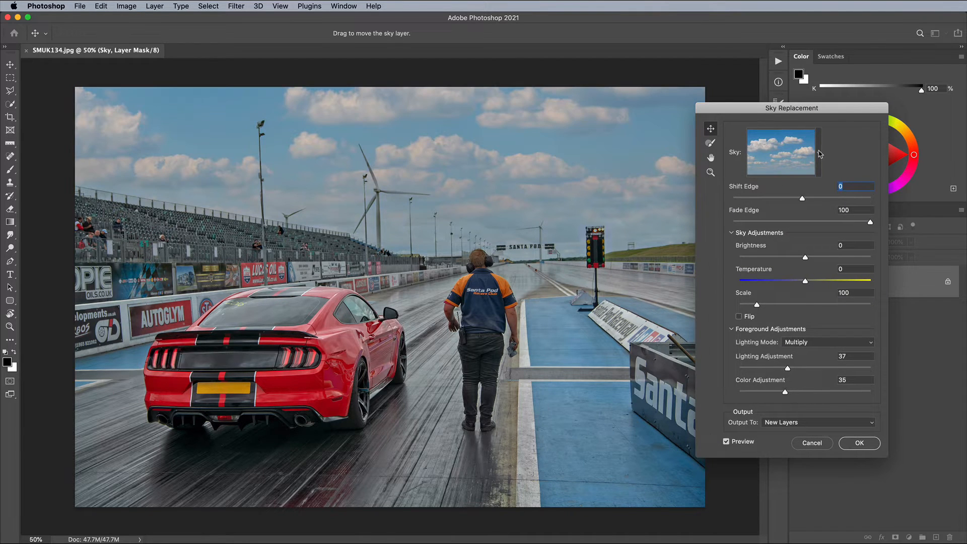
{"action": "left_click", "coordinate": [768, 300]}
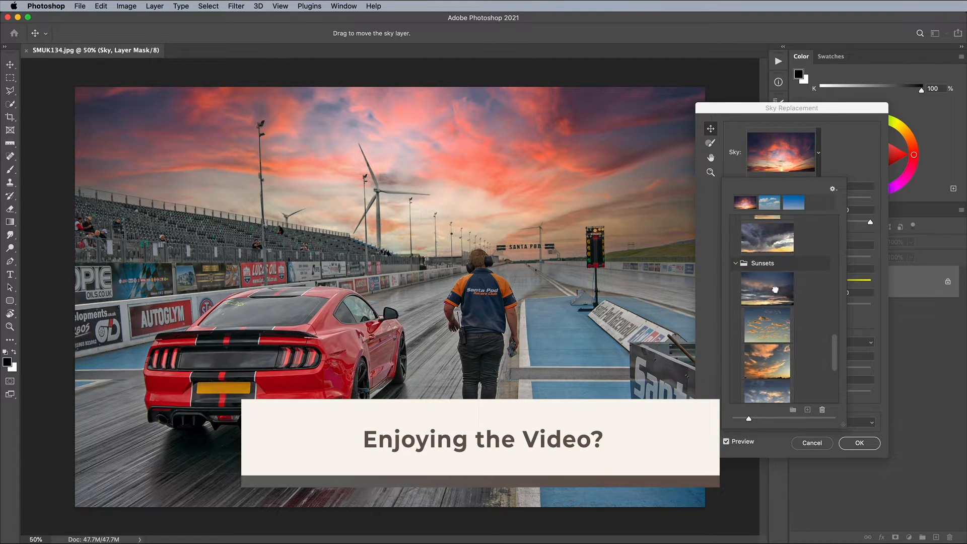
{"action": "left_click", "coordinate": [767, 309]}
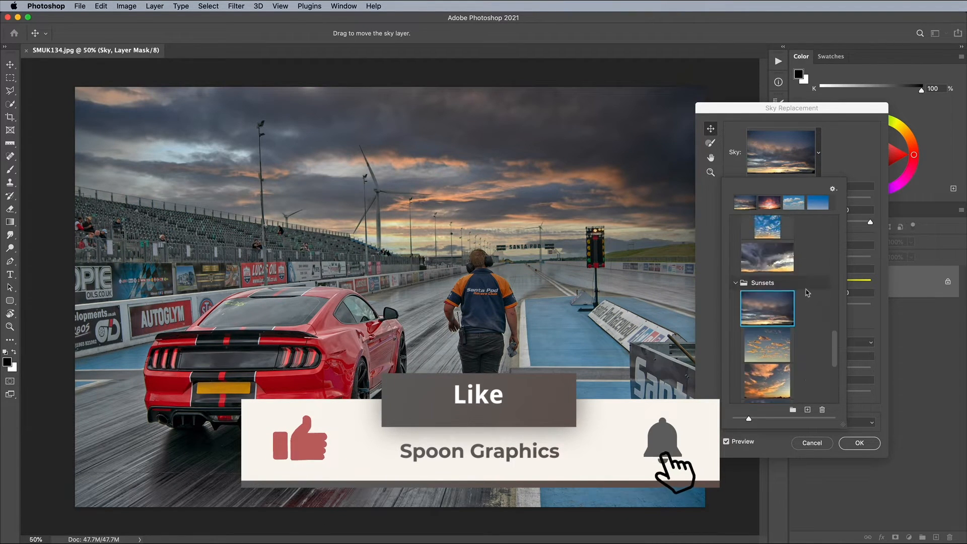
{"action": "left_click", "coordinate": [768, 338]}
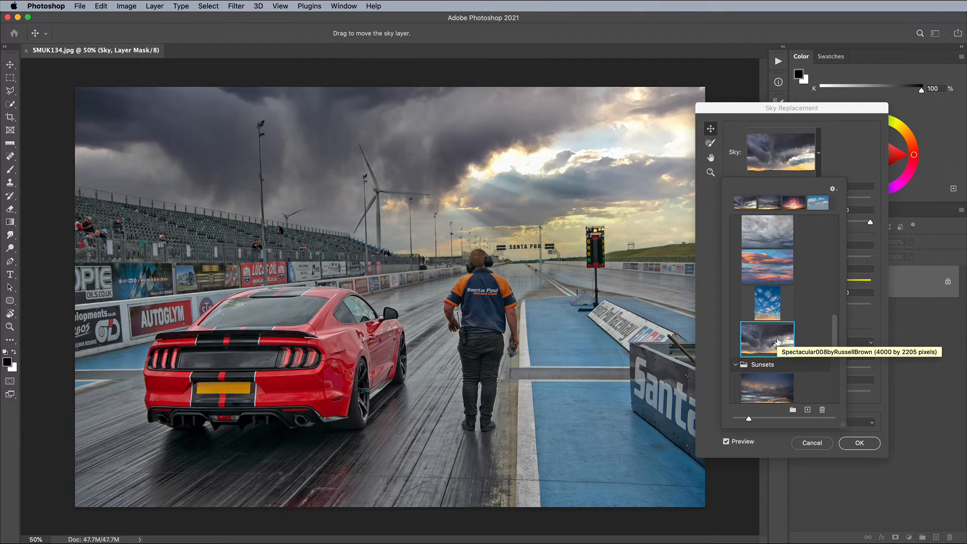
{"action": "mouse_move", "coordinate": [834, 148]}
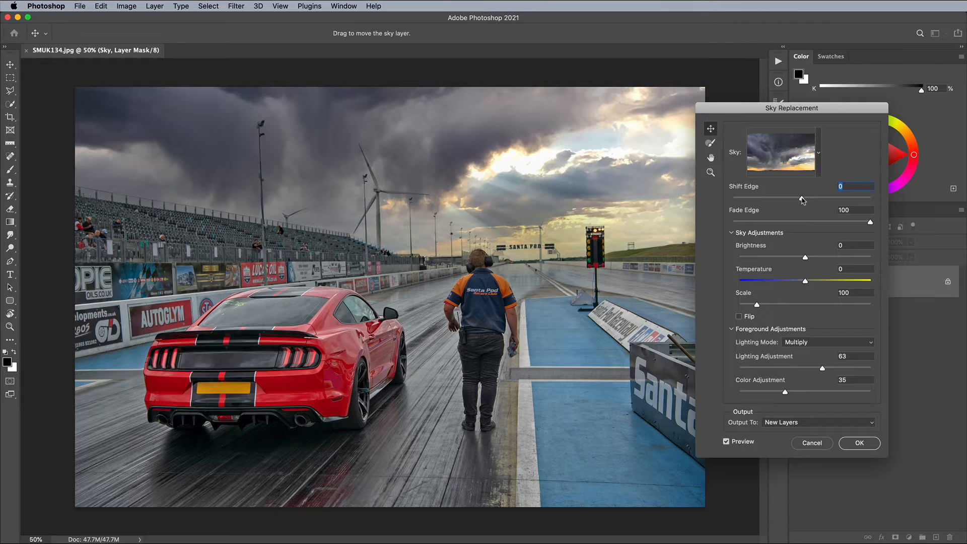
Set the sky's Shift Edge to 43 and settle the Fade Edge after trying harder and softer transitions
{"action": "left_click_drag", "start_coordinate": [819, 197], "coordinate": [811, 196]}
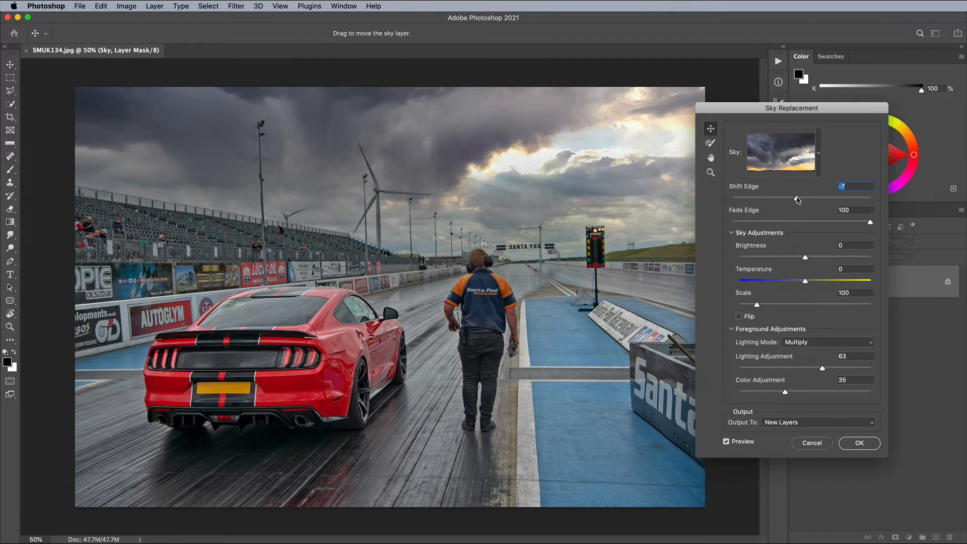
{"action": "left_click_drag", "start_coordinate": [798, 199], "coordinate": [820, 200]}
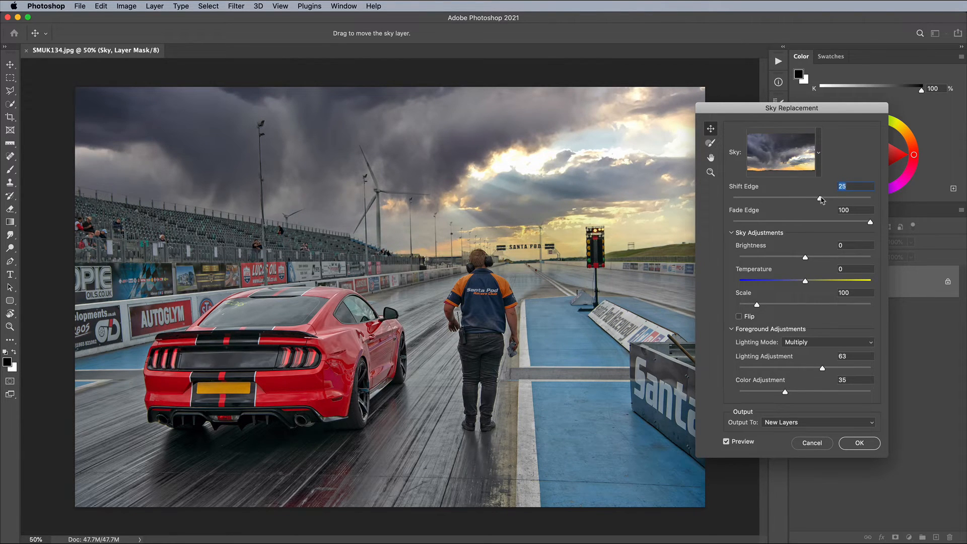
{"action": "left_click_drag", "start_coordinate": [815, 199], "coordinate": [834, 199]}
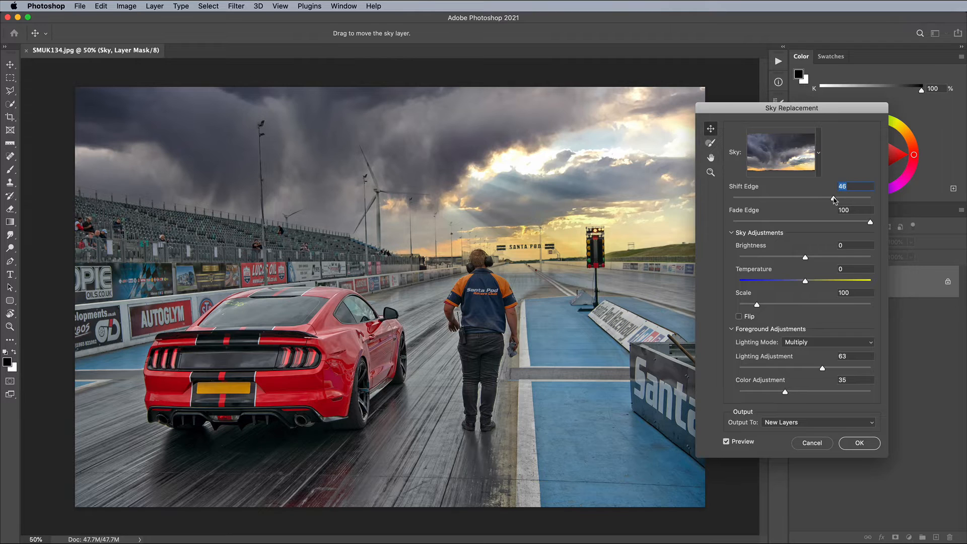
{"action": "left_click_drag", "start_coordinate": [832, 199], "coordinate": [840, 200]}
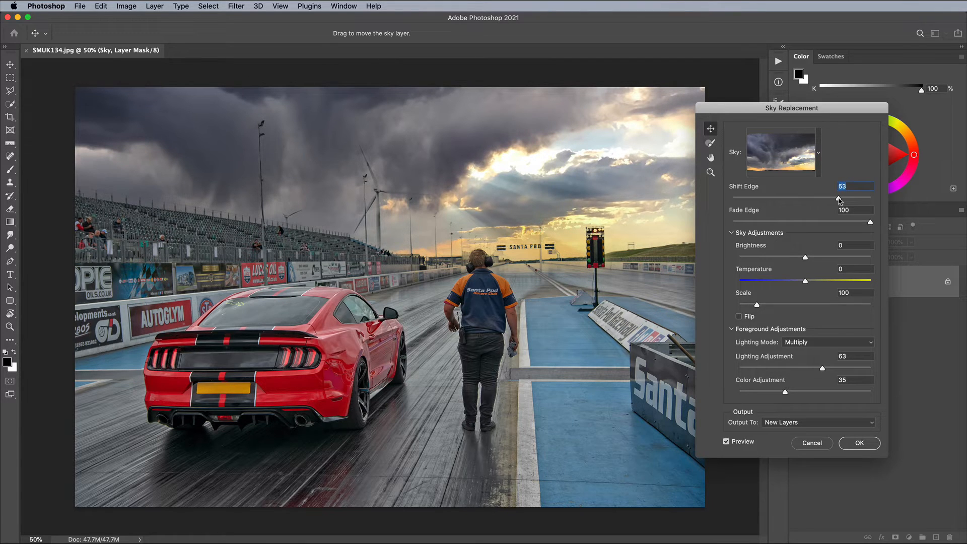
{"action": "left_click_drag", "start_coordinate": [839, 198], "coordinate": [837, 198]}
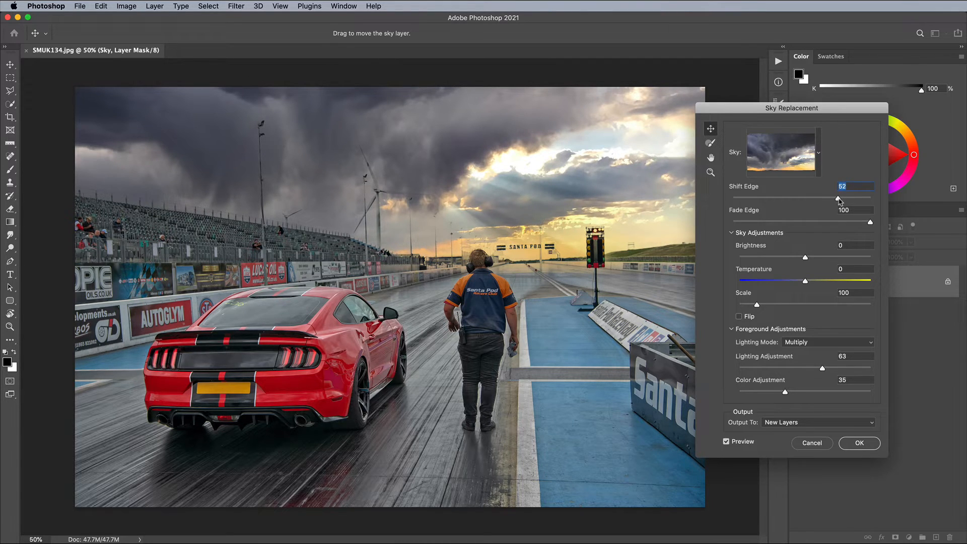
{"action": "left_click_drag", "start_coordinate": [839, 199], "coordinate": [832, 199]}
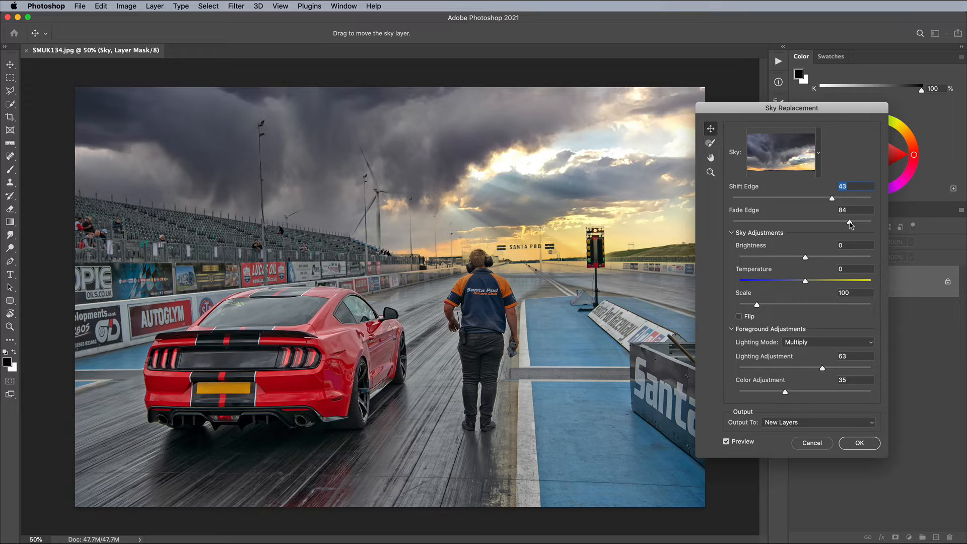
{"action": "left_click_drag", "start_coordinate": [864, 222], "coordinate": [805, 222]}
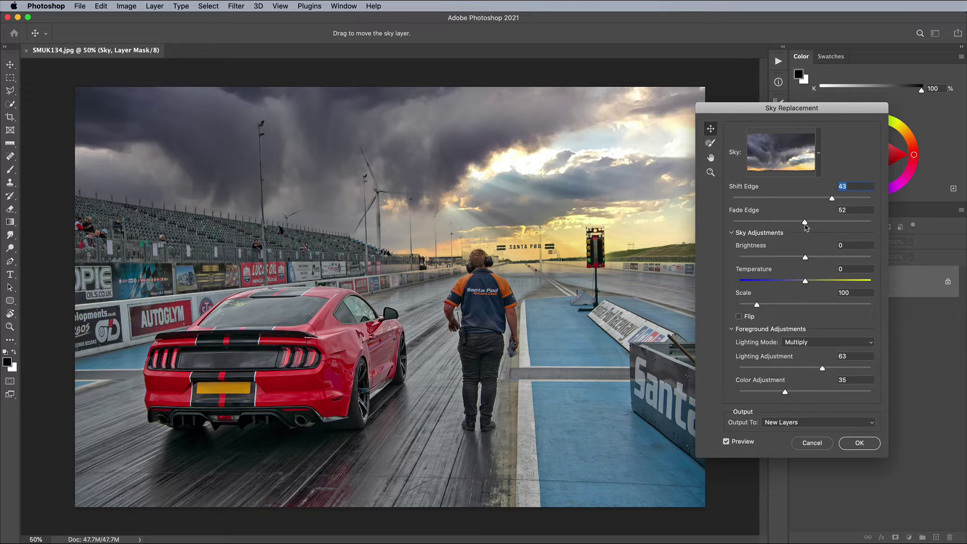
{"action": "left_click_drag", "start_coordinate": [805, 223], "coordinate": [849, 222]}
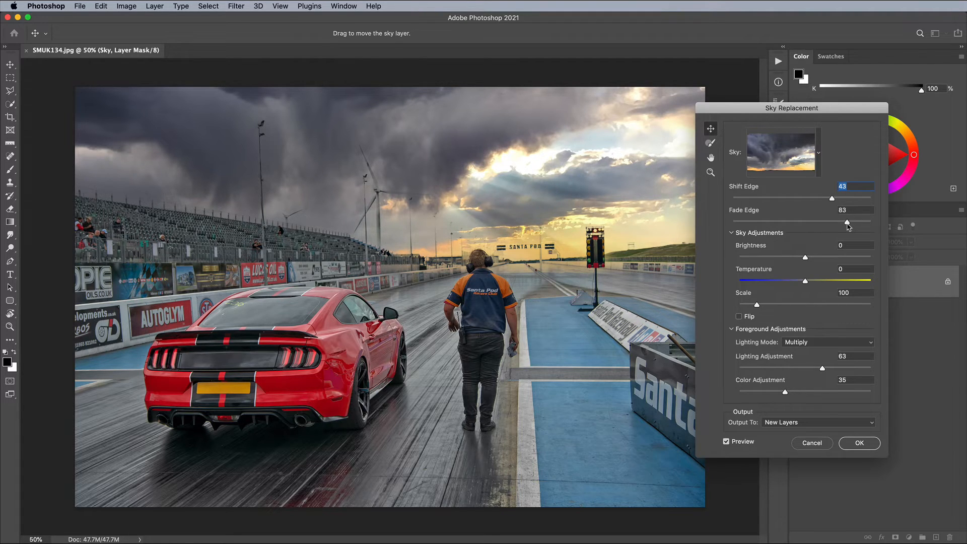
{"action": "left_click_drag", "start_coordinate": [848, 221], "coordinate": [868, 221]}
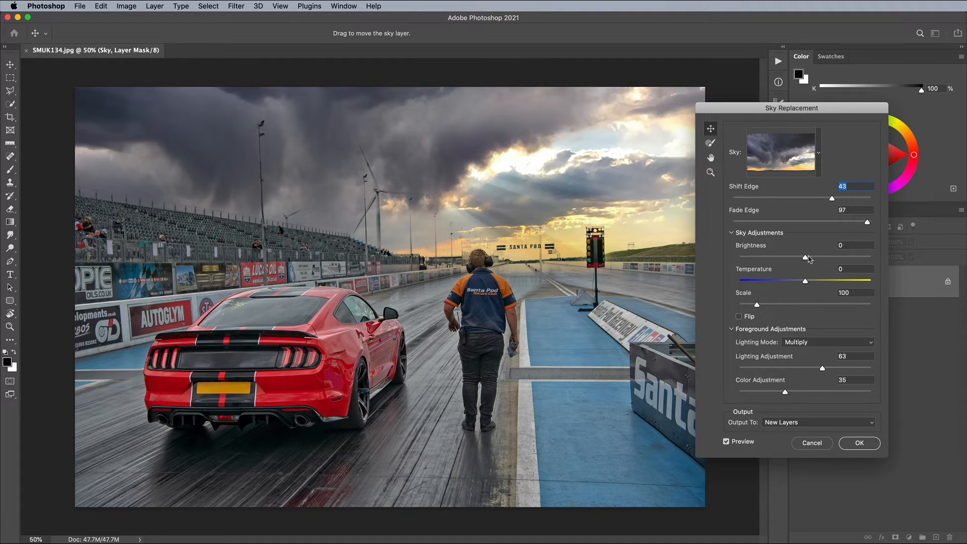
Try sky brightness, temperature and horizontal flip, returning each to neutral
{"action": "left_click_drag", "start_coordinate": [804, 257], "coordinate": [822, 257]}
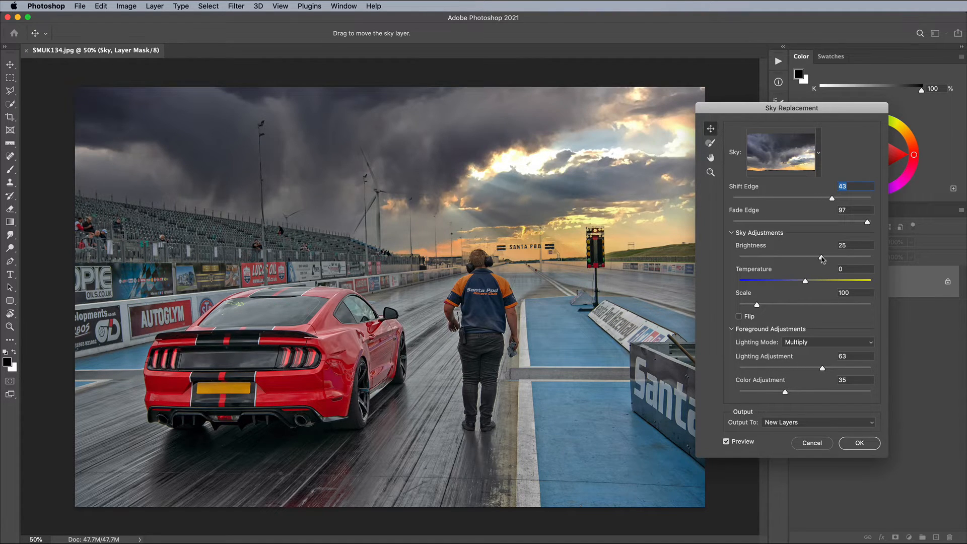
{"action": "left_click_drag", "start_coordinate": [822, 257], "coordinate": [806, 257]}
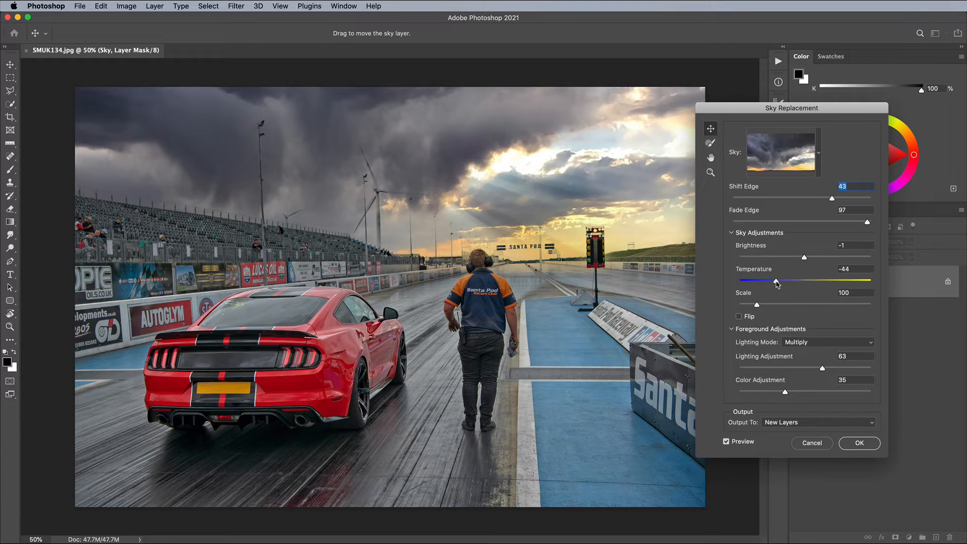
{"action": "left_click_drag", "start_coordinate": [776, 283], "coordinate": [812, 282]}
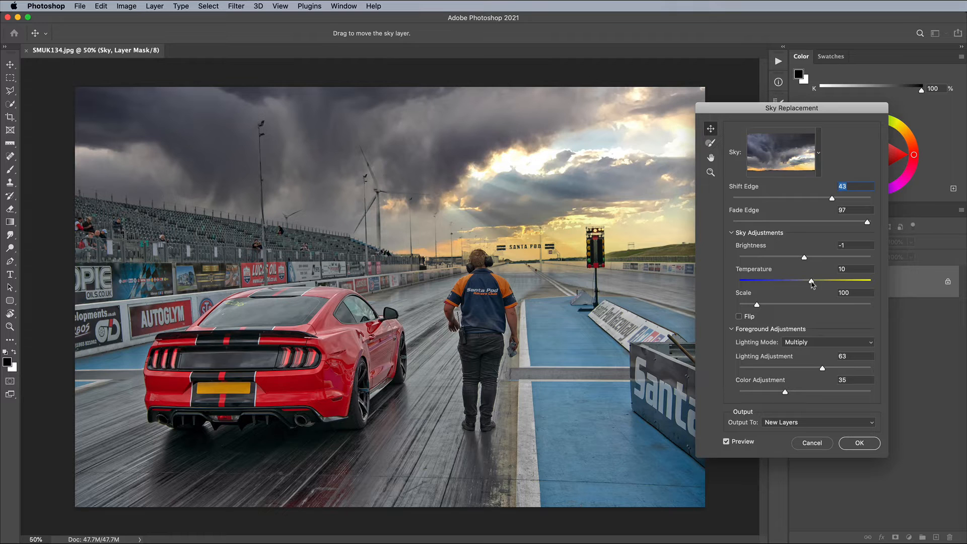
{"action": "left_click_drag", "start_coordinate": [812, 282], "coordinate": [805, 282]}
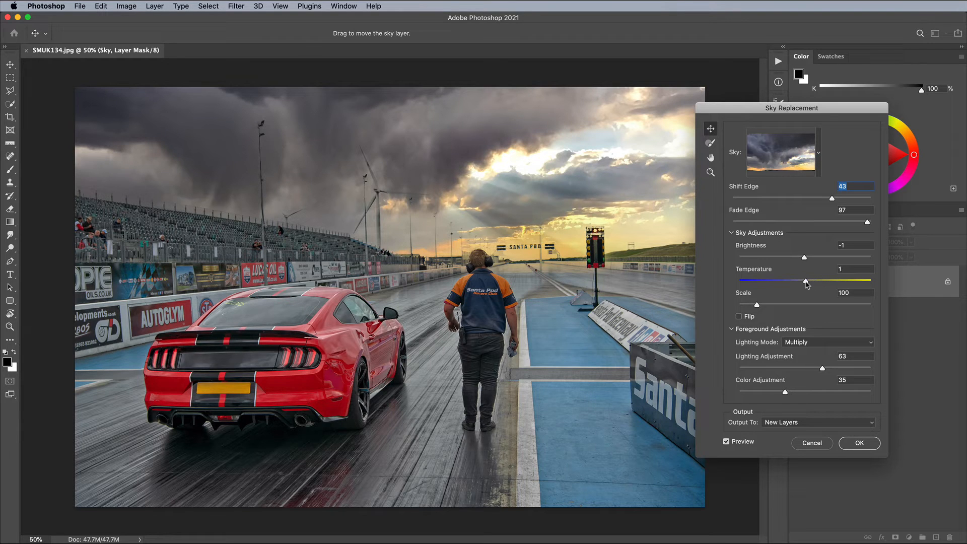
{"action": "left_click_drag", "start_coordinate": [808, 281], "coordinate": [806, 281]}
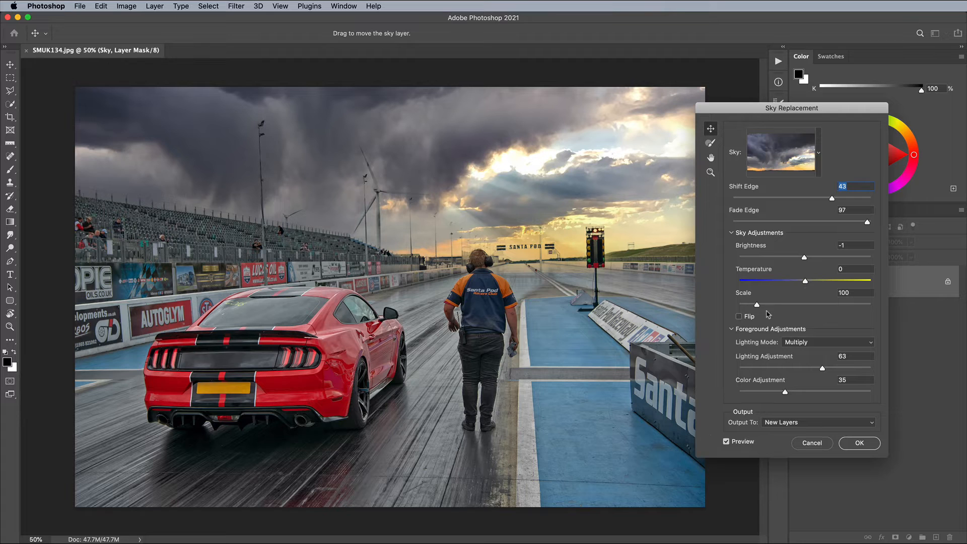
{"action": "left_click", "coordinate": [740, 317]}
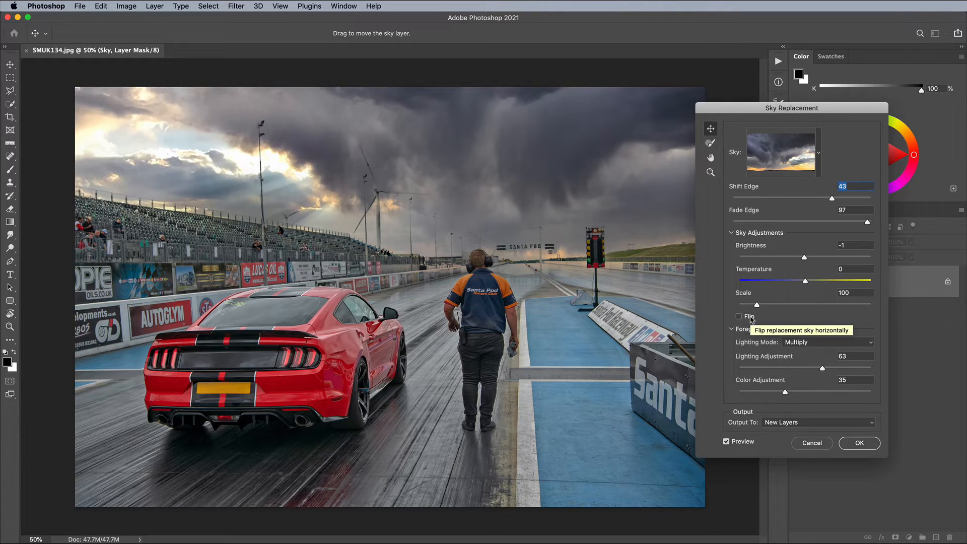
{"action": "left_click", "coordinate": [740, 316]}
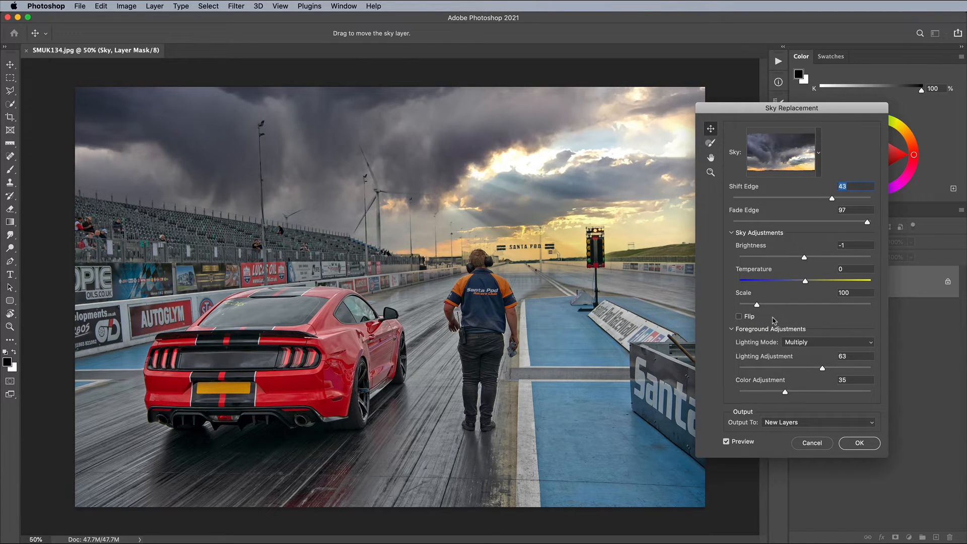
Keep foreground lighting on Multiply after trying Screen, ease its strength and raise the colour cast
{"action": "left_click", "coordinate": [826, 343]}
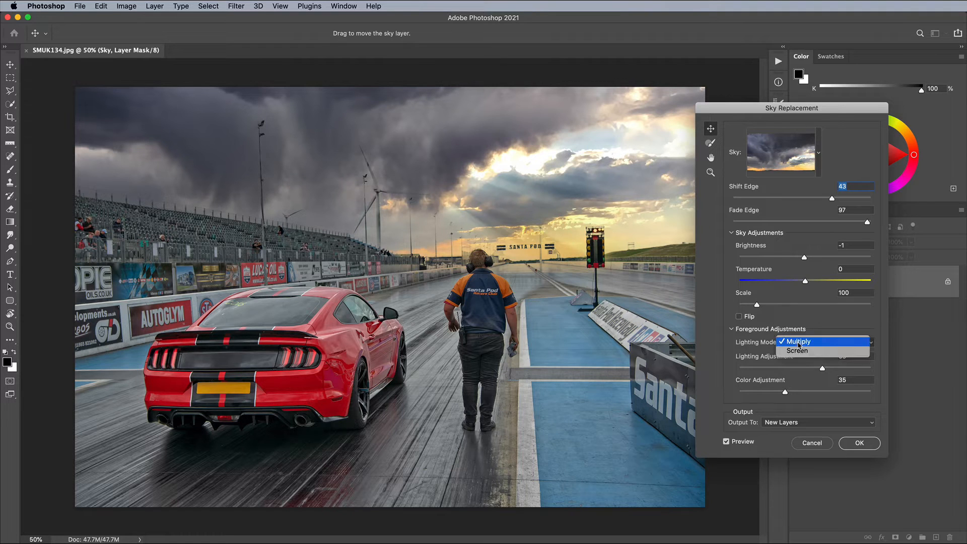
{"action": "left_click", "coordinate": [797, 351]}
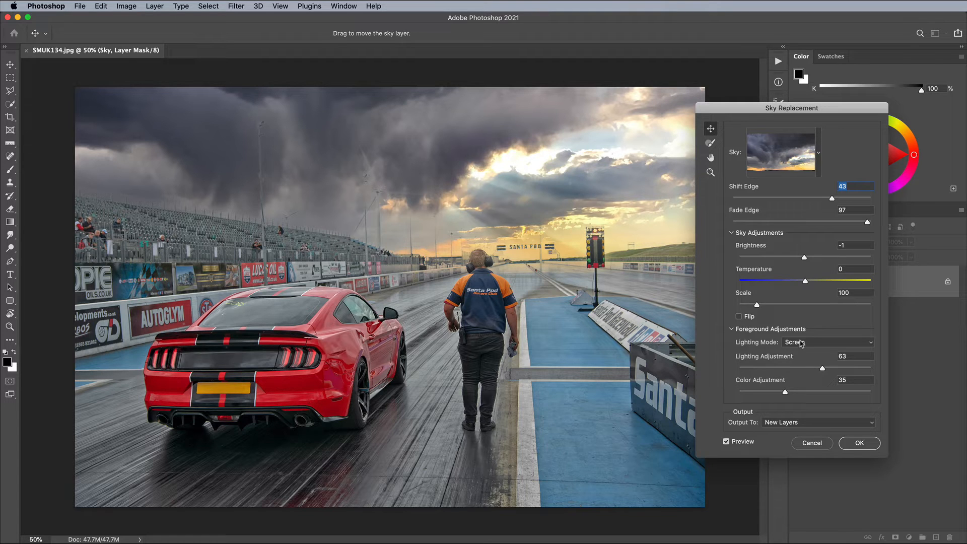
{"action": "left_click", "coordinate": [828, 343]}
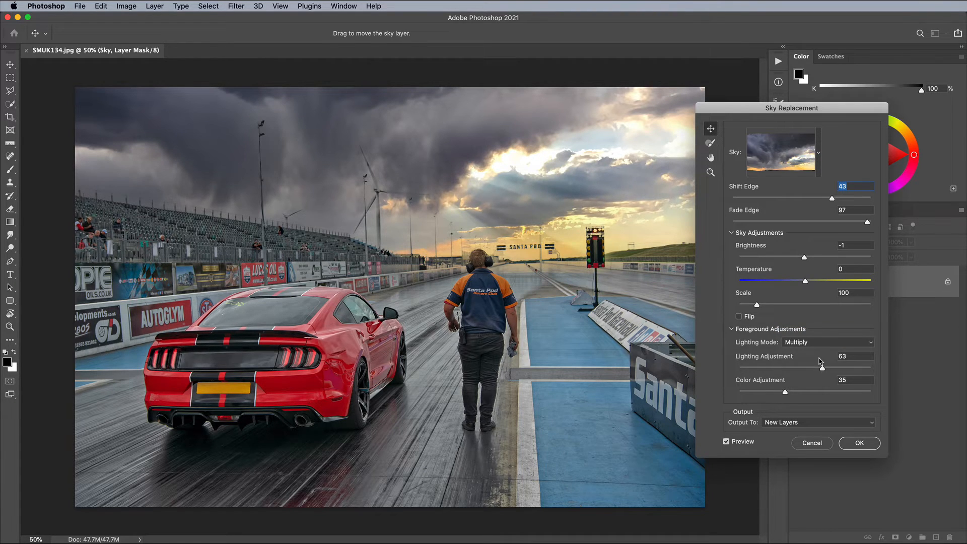
{"action": "mouse_move", "coordinate": [823, 371]}
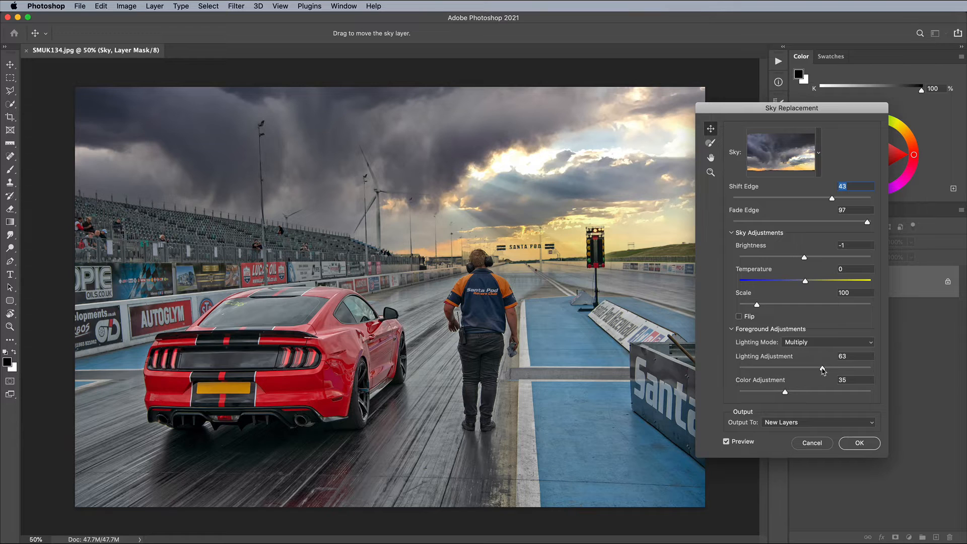
{"action": "left_click_drag", "start_coordinate": [827, 364], "coordinate": [821, 364]}
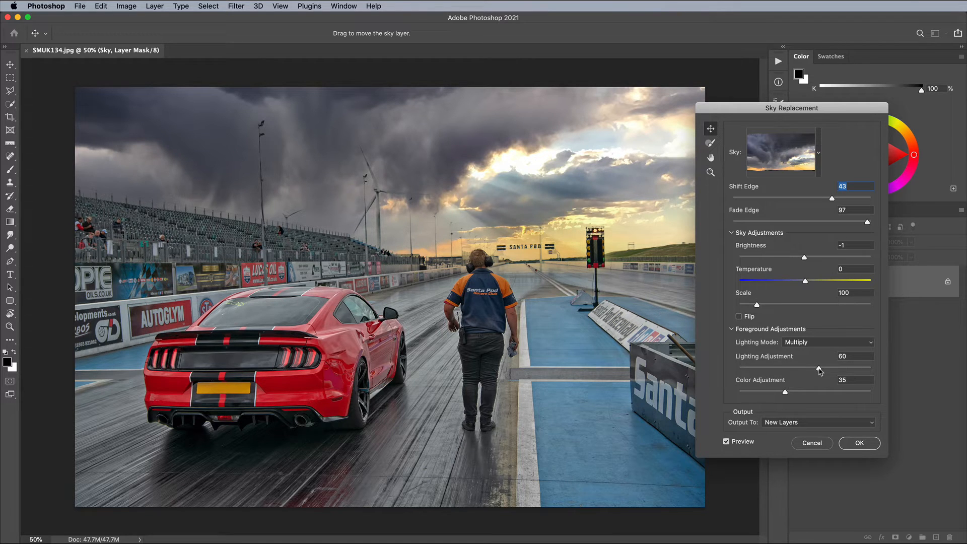
{"action": "left_click_drag", "start_coordinate": [819, 369], "coordinate": [821, 369]}
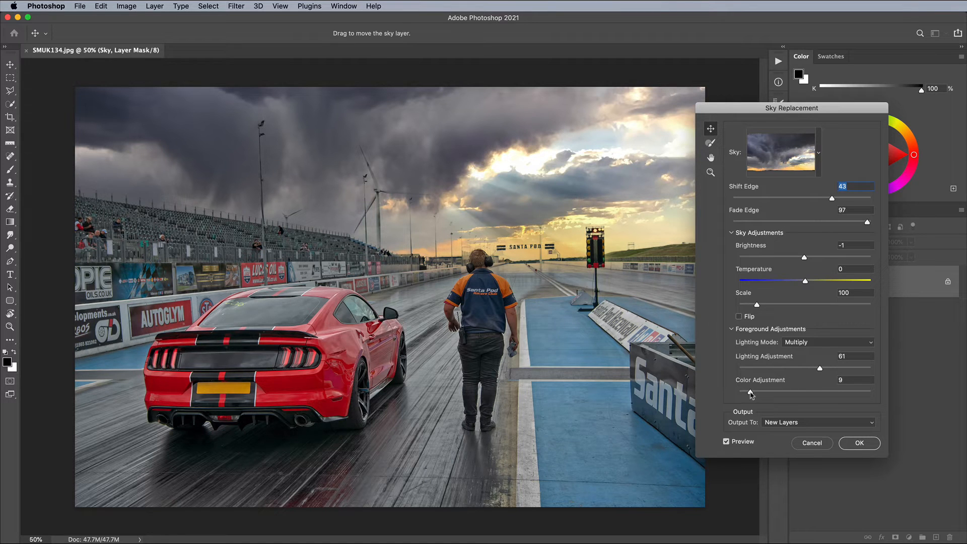
{"action": "left_click_drag", "start_coordinate": [751, 392], "coordinate": [797, 393]}
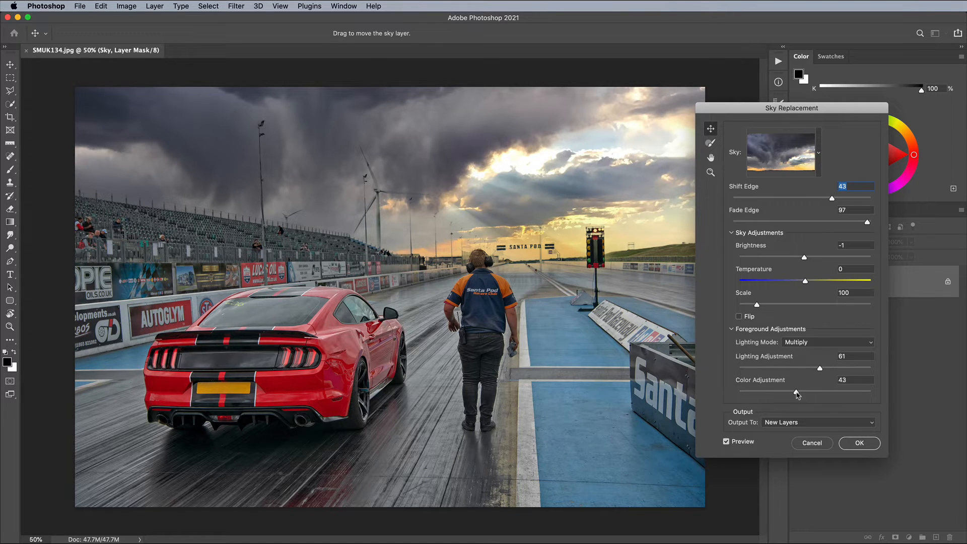
Output the stormy sky as new layers and commit the sky replacement
{"action": "left_click", "coordinate": [819, 422]}
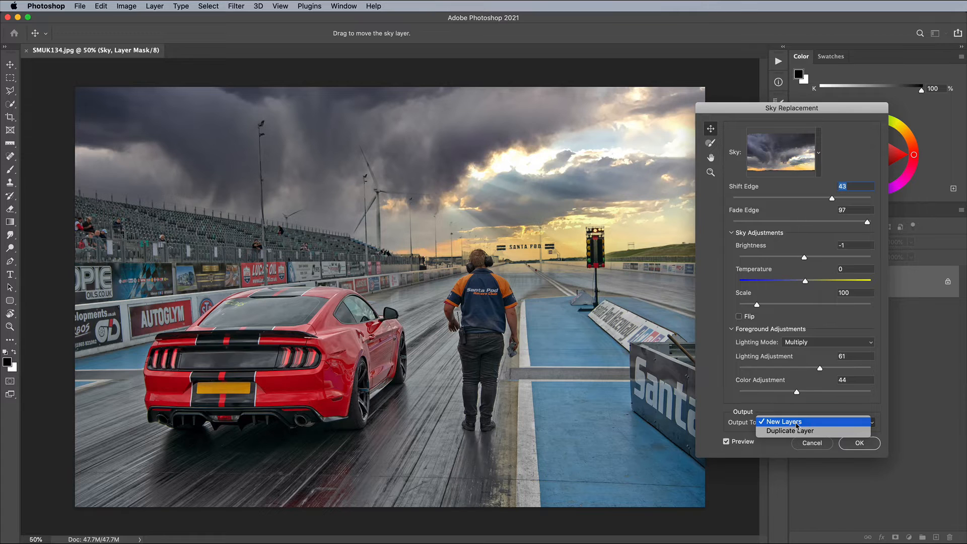
{"action": "left_click", "coordinate": [784, 421]}
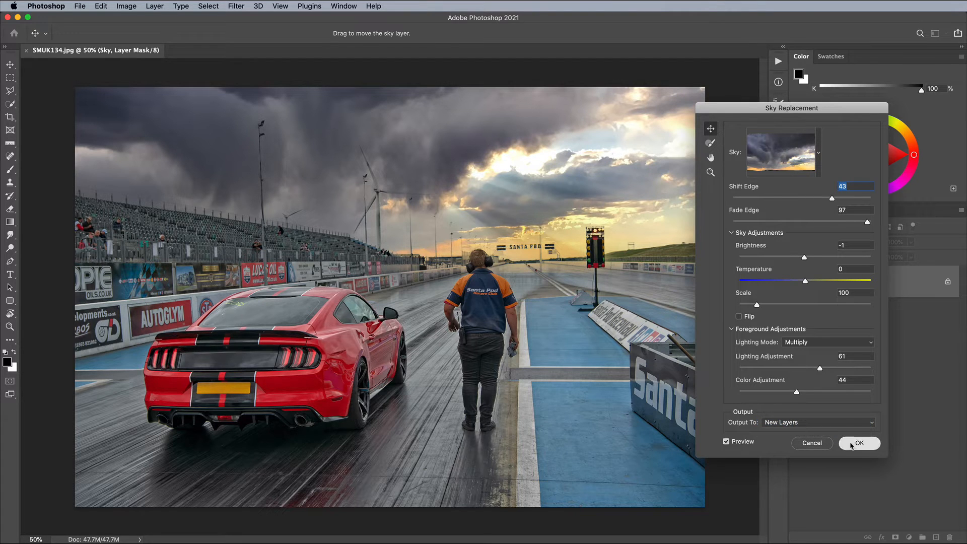
{"action": "left_click", "coordinate": [860, 443]}
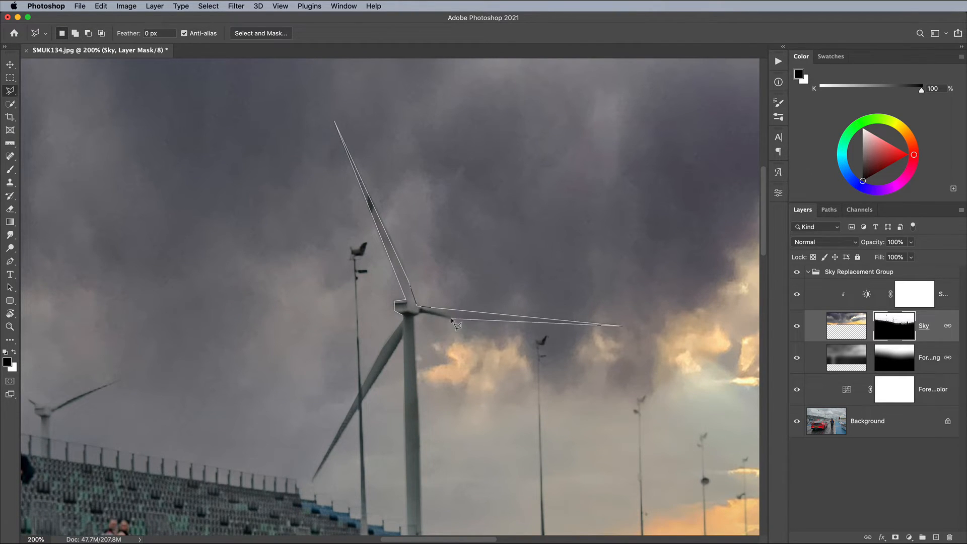
Trace a Polygonal Lasso selection along the wind turbine blades on the Sky layer mask
{"action": "left_click", "coordinate": [280, 5]}
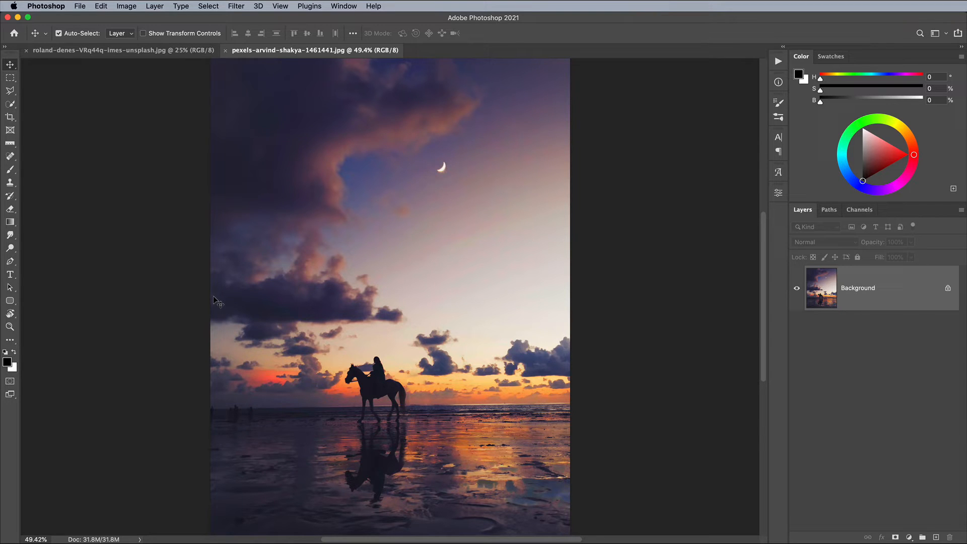
Remove the lassoed horse and rider with a Content-Aware fill
{"action": "left_click", "coordinate": [58, 33]}
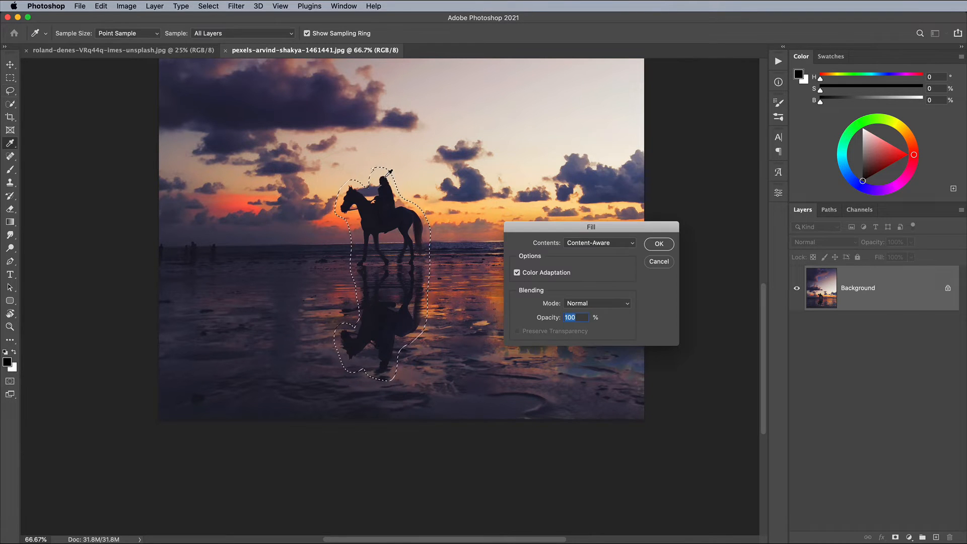
{"action": "left_click", "coordinate": [659, 244]}
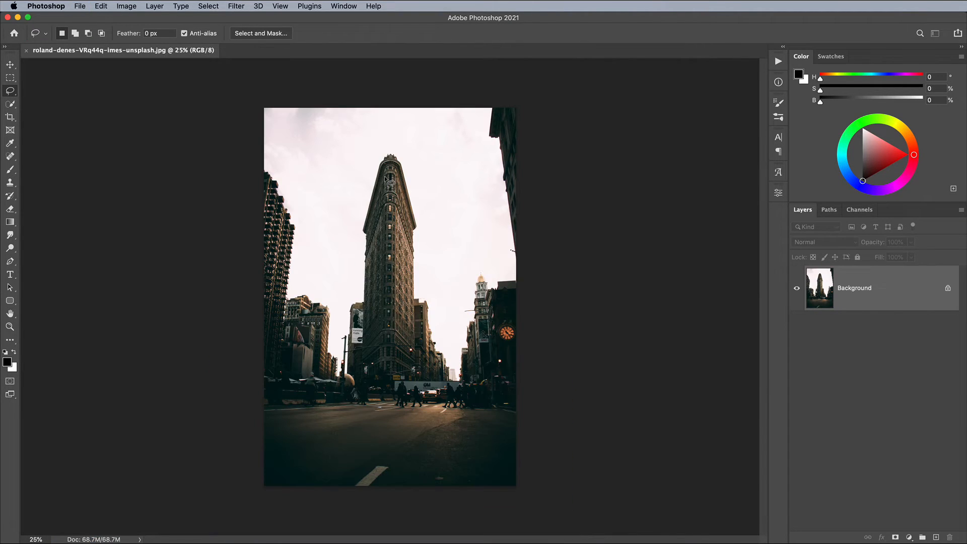
In Sky Replacement, create a Custom sky group and import the beach sunset JPG as the new sky
{"action": "left_click", "coordinate": [94, 5]}
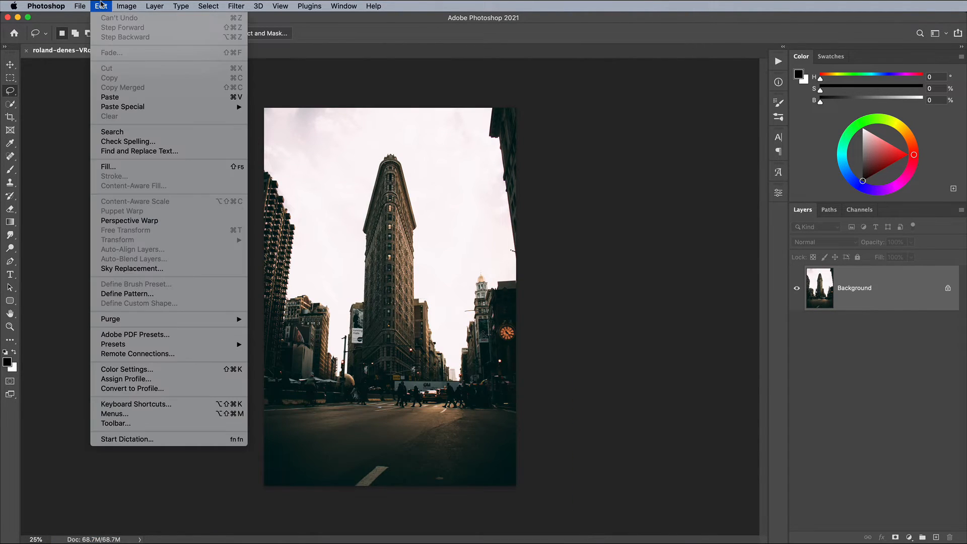
{"action": "left_click", "coordinate": [132, 268]}
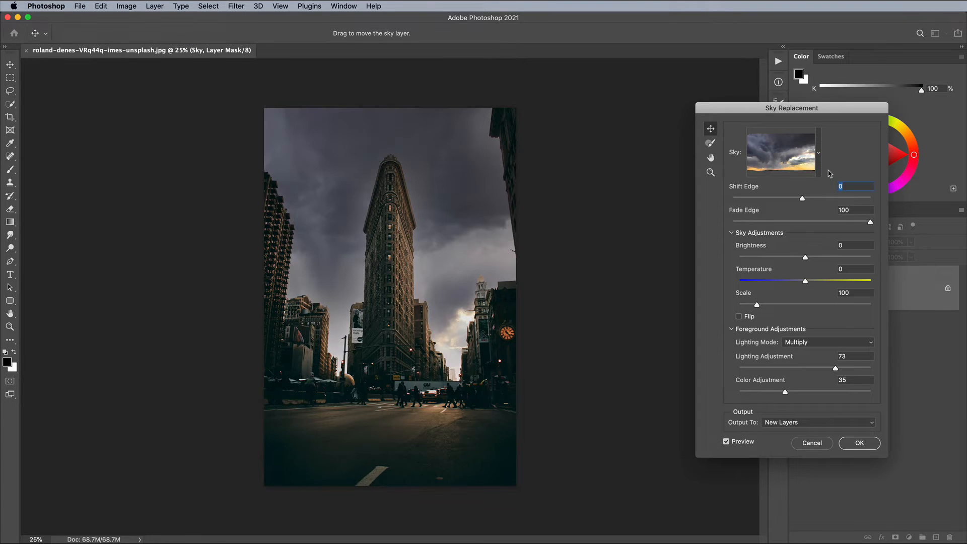
{"action": "left_click", "coordinate": [819, 152]}
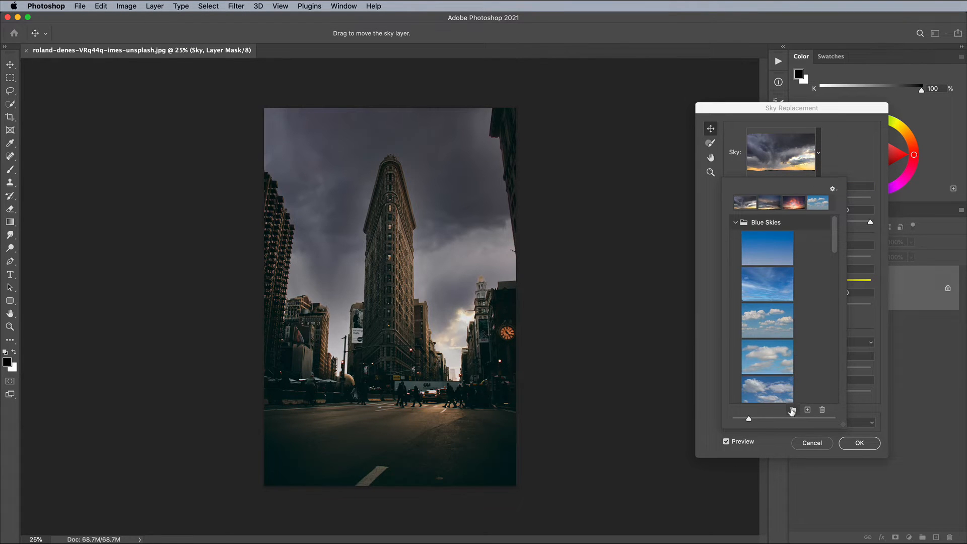
{"action": "left_click", "coordinate": [793, 409]}
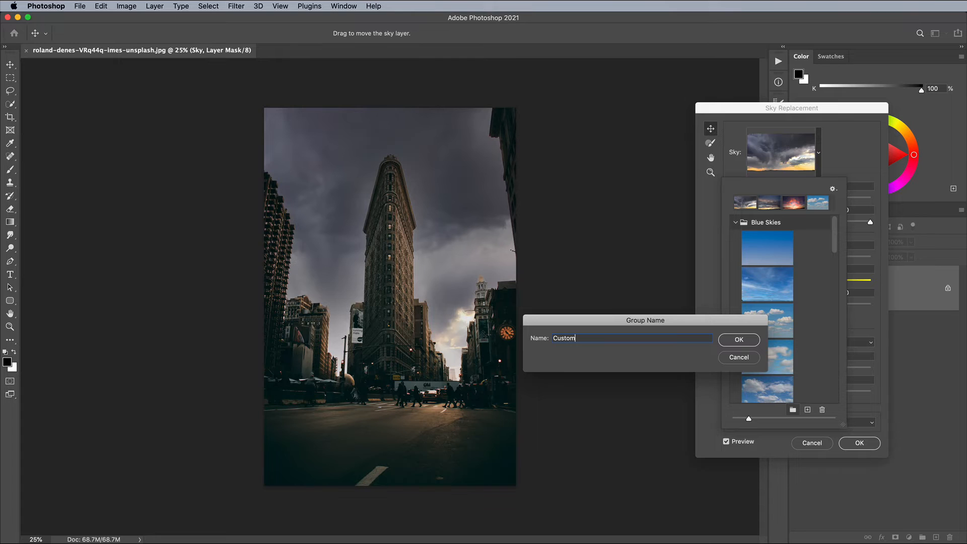
{"action": "left_click", "coordinate": [740, 340]}
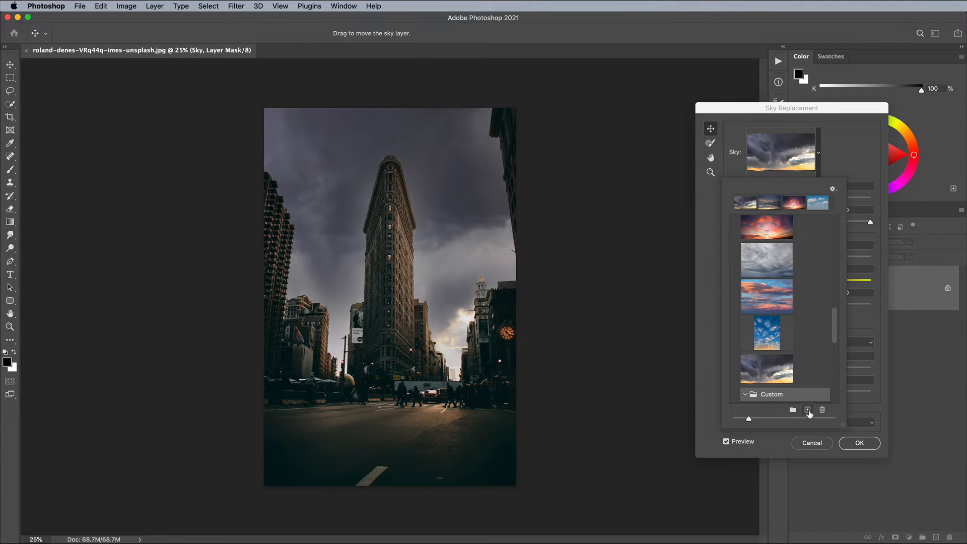
{"action": "left_click", "coordinate": [807, 409]}
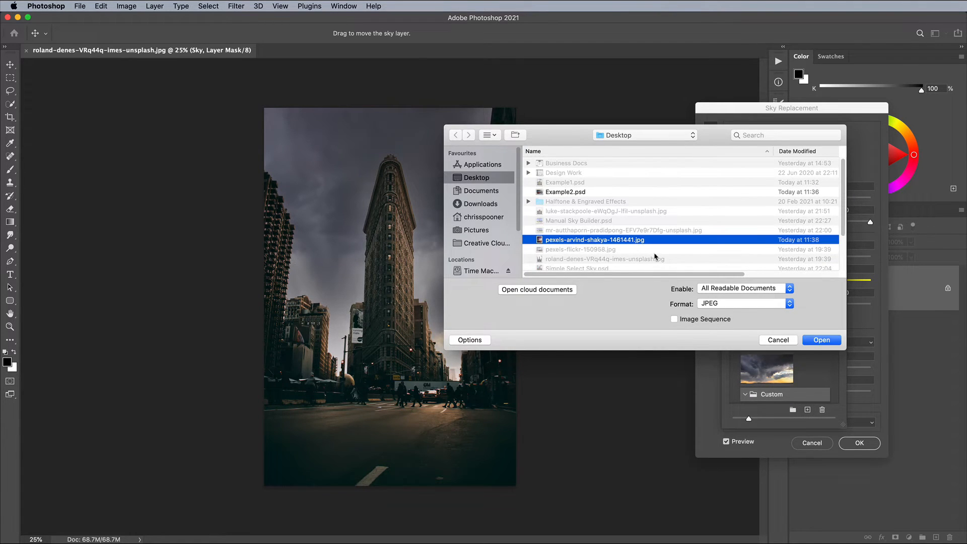
{"action": "left_click", "coordinate": [822, 340]}
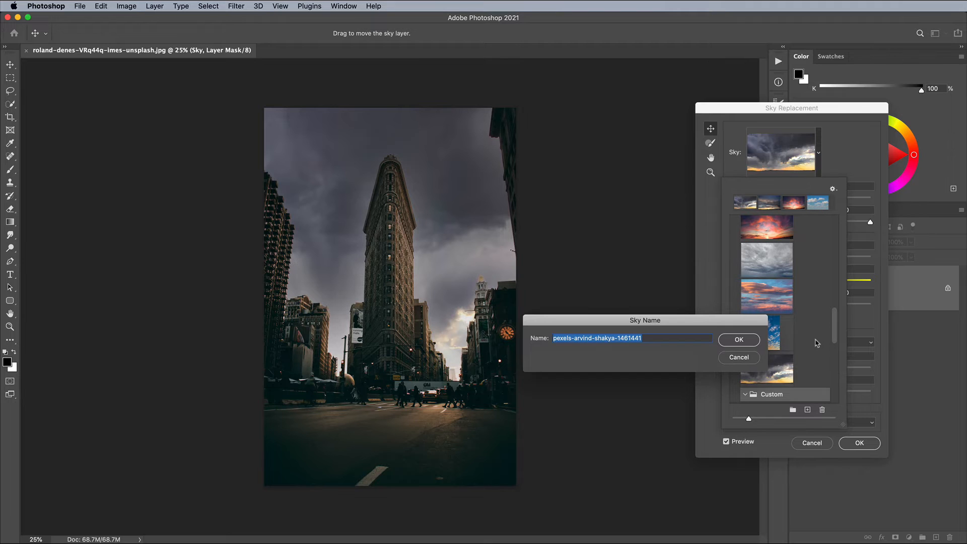
{"action": "left_click", "coordinate": [740, 339]}
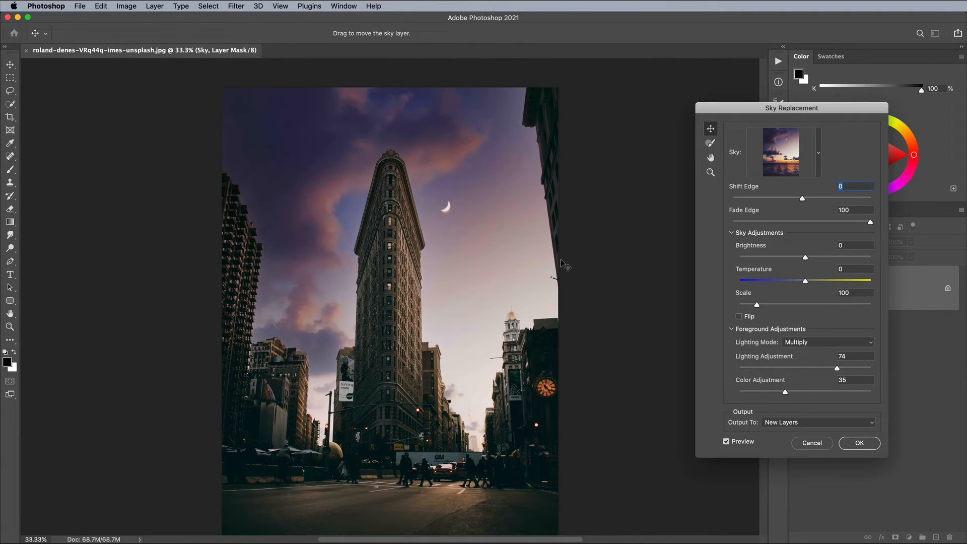
Set Shift Edge 43, Fade Edge 1, brightness 7 and temperature 37 for the sunset sky
{"action": "left_click_drag", "start_coordinate": [802, 197], "coordinate": [823, 197]}
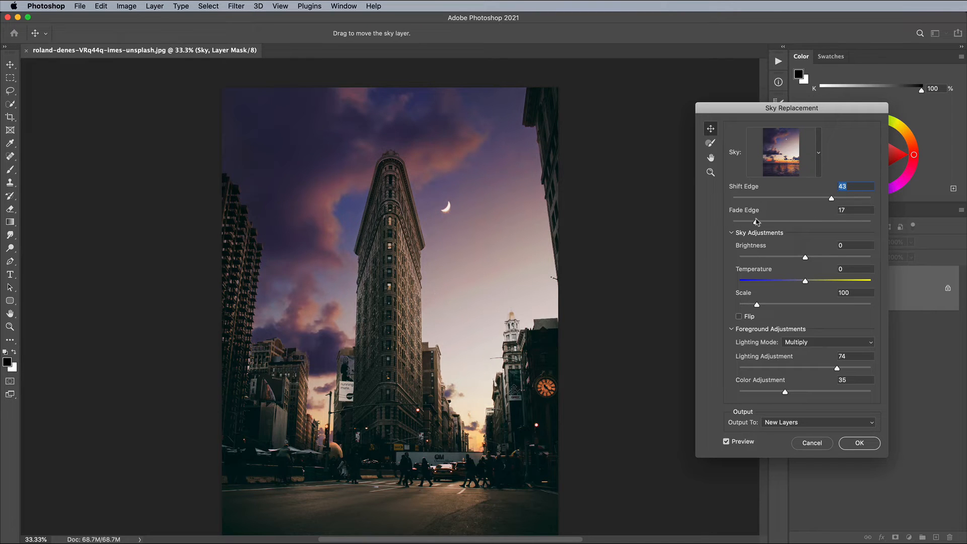
{"action": "left_click_drag", "start_coordinate": [831, 221], "coordinate": [734, 221]}
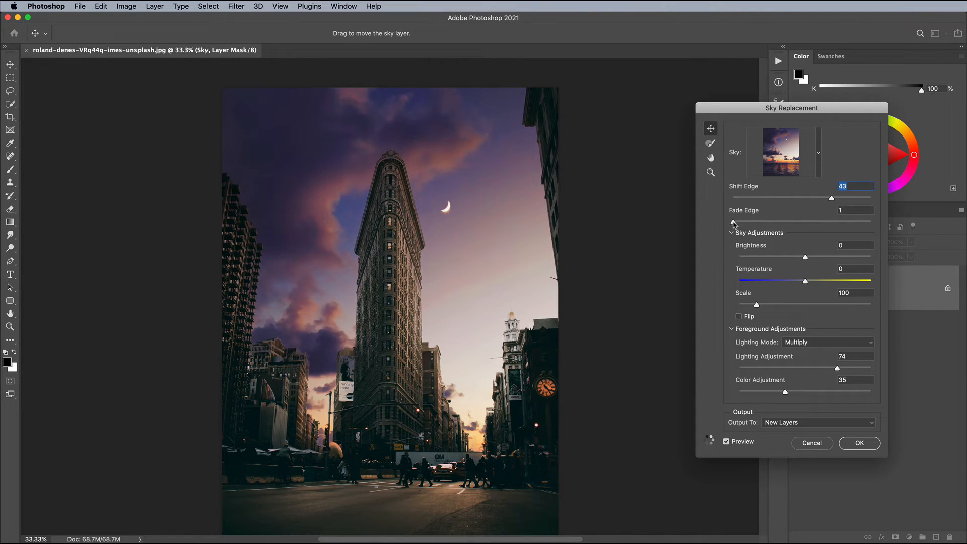
{"action": "left_click_drag", "start_coordinate": [788, 257], "coordinate": [810, 257]}
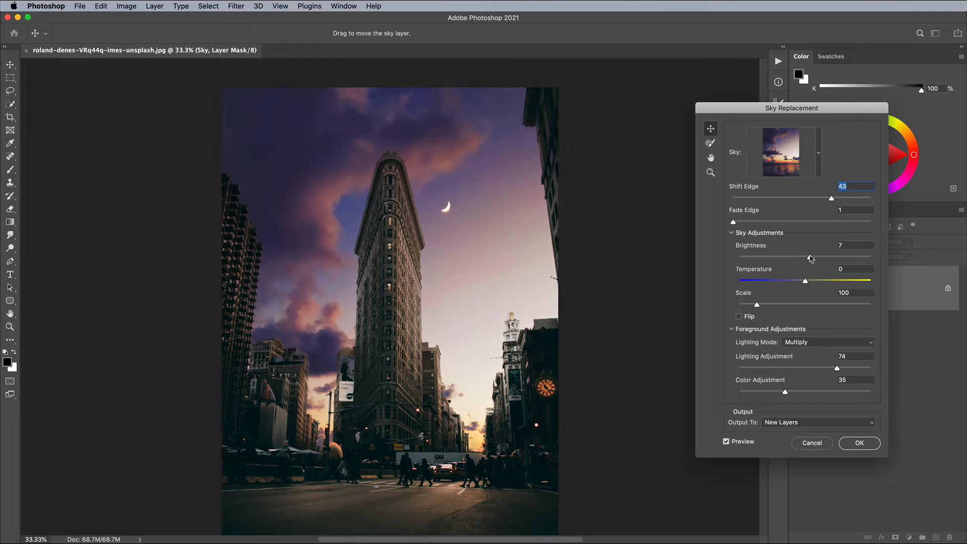
{"action": "left_click_drag", "start_coordinate": [804, 281], "coordinate": [829, 281]}
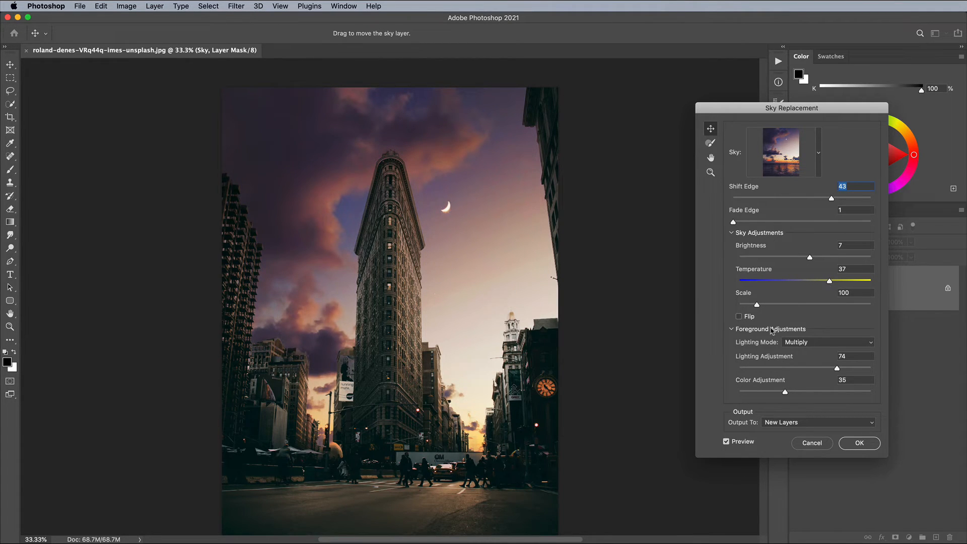
{"action": "mouse_move", "coordinate": [752, 316]}
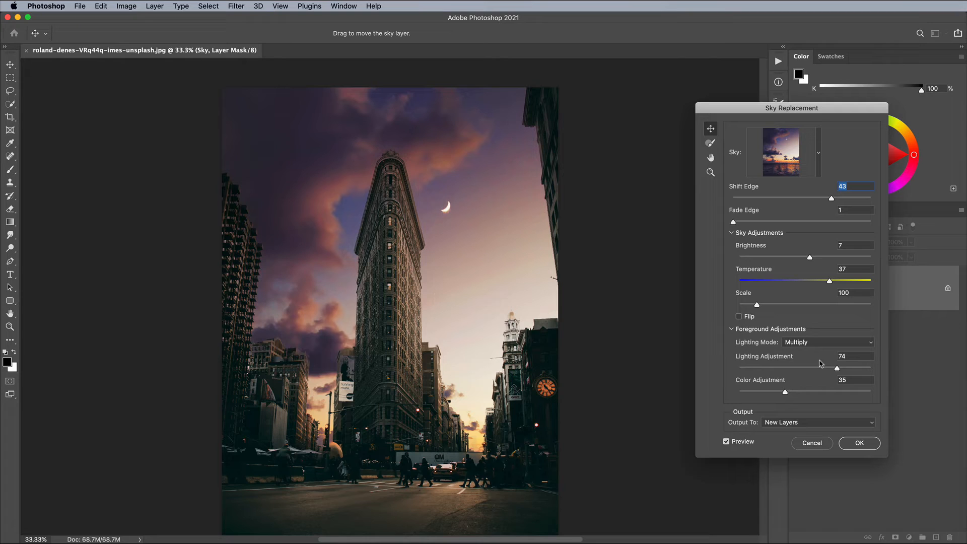
Set foreground lighting to 82 and colour adjustment to 67, then apply the sky as new layers
{"action": "left_click_drag", "start_coordinate": [837, 368], "coordinate": [861, 369]}
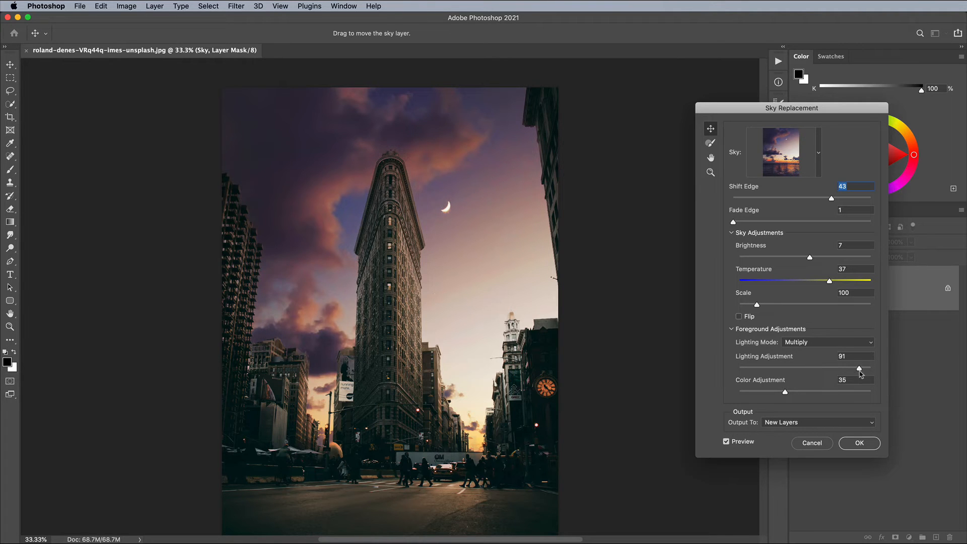
{"action": "left_click_drag", "start_coordinate": [860, 369], "coordinate": [847, 369]}
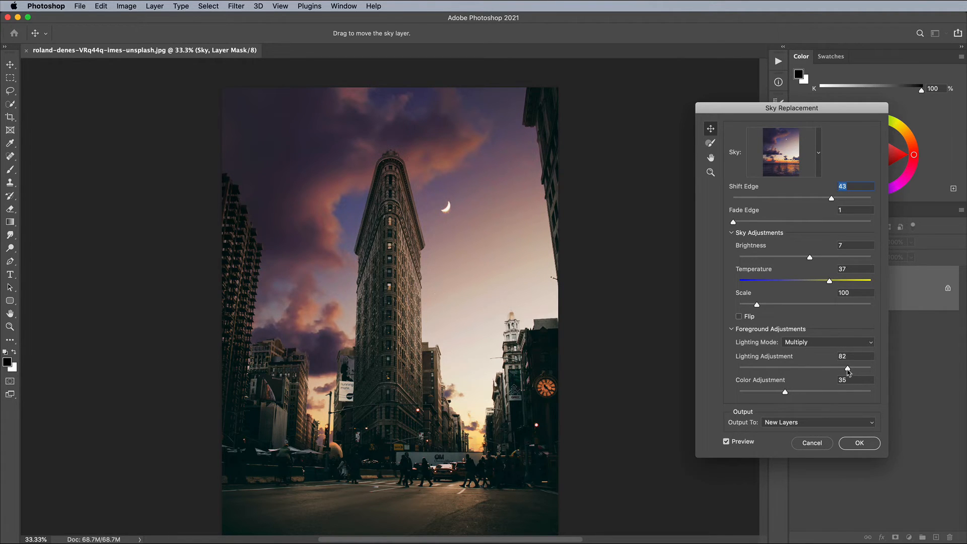
{"action": "left_click_drag", "start_coordinate": [785, 391], "coordinate": [780, 391]}
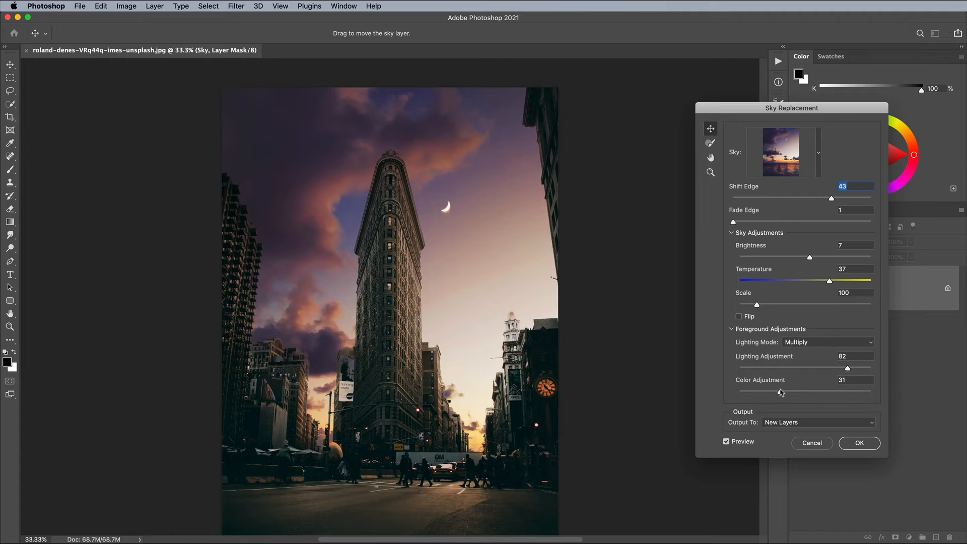
{"action": "left_click_drag", "start_coordinate": [781, 391], "coordinate": [830, 391]}
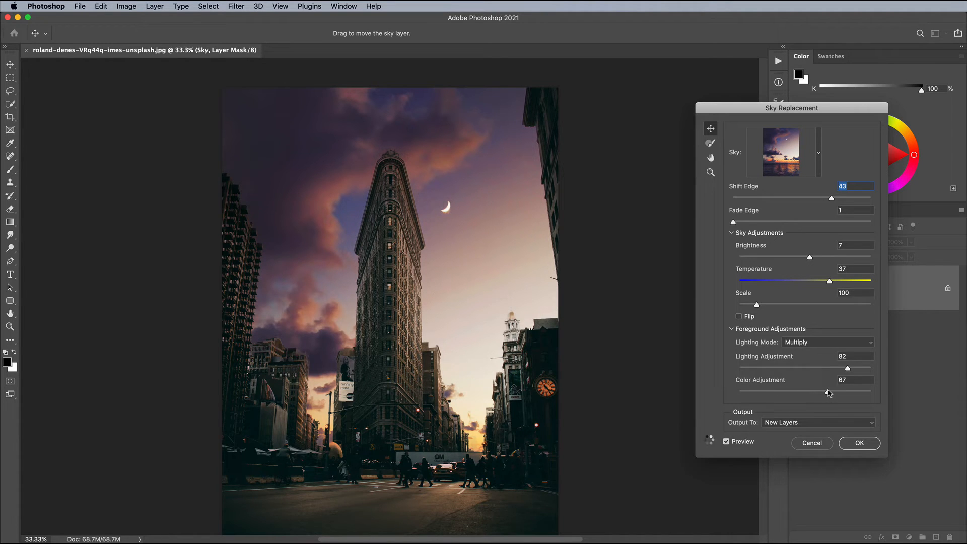
{"action": "left_click", "coordinate": [859, 443]}
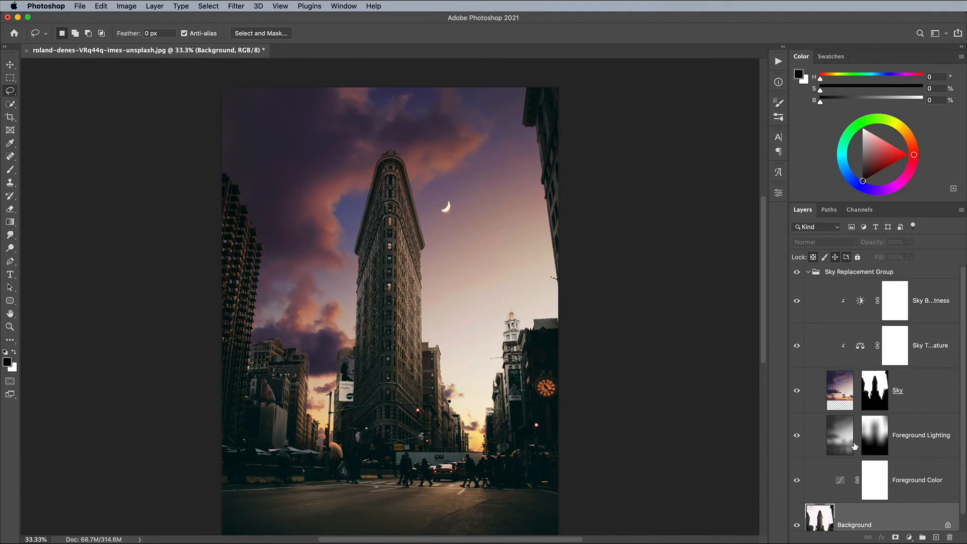
{"action": "mouse_move", "coordinate": [456, 295]}
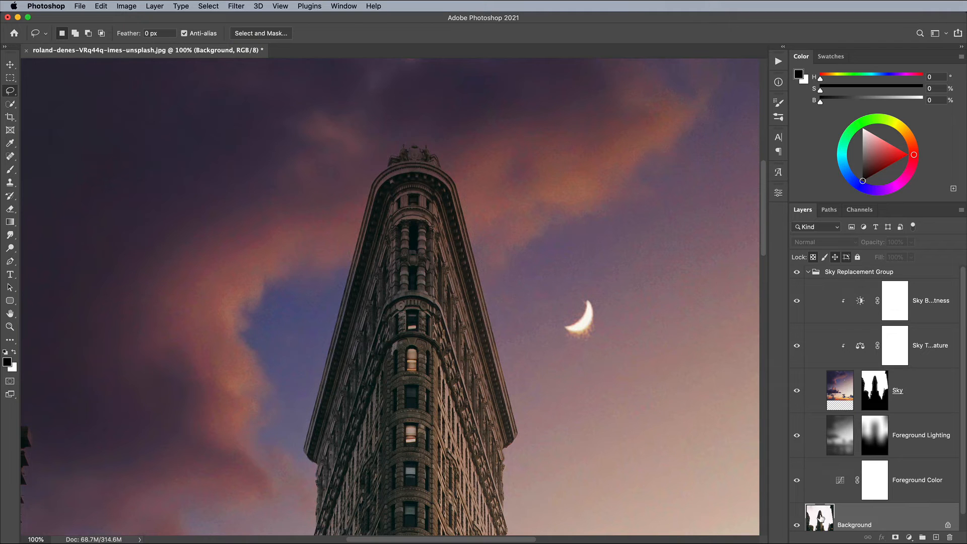
Quick-select the left building's stepped edge on the Sky layer mask for cleanup
{"action": "left_click", "coordinate": [10, 104]}
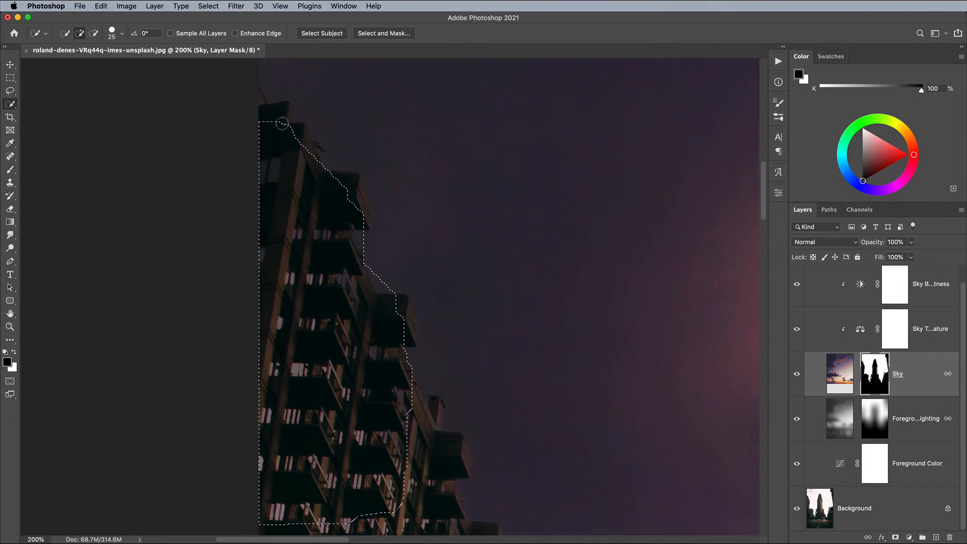
{"action": "left_click", "coordinate": [819, 508]}
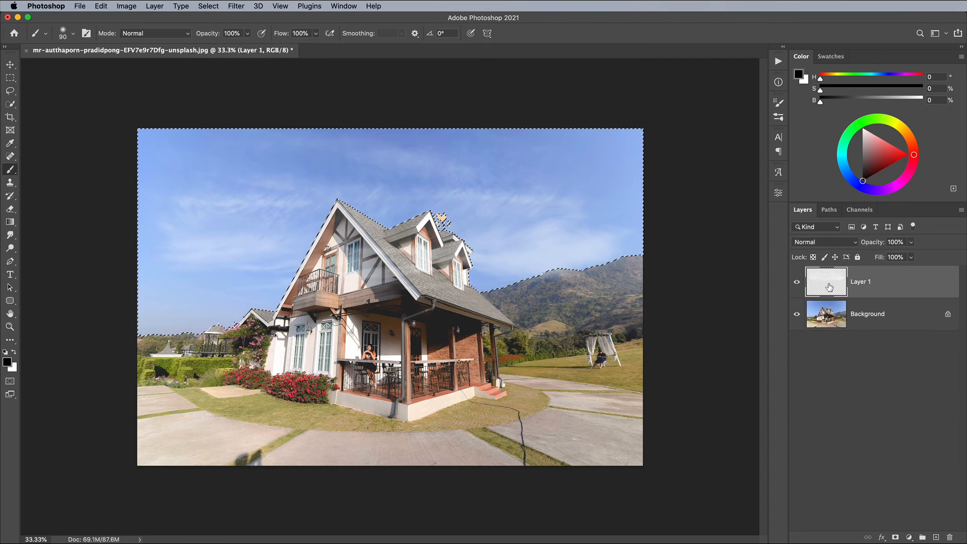
Mask the new layer with the house's sky selection and bring in birds-1.psd
{"action": "left_click", "coordinate": [897, 537]}
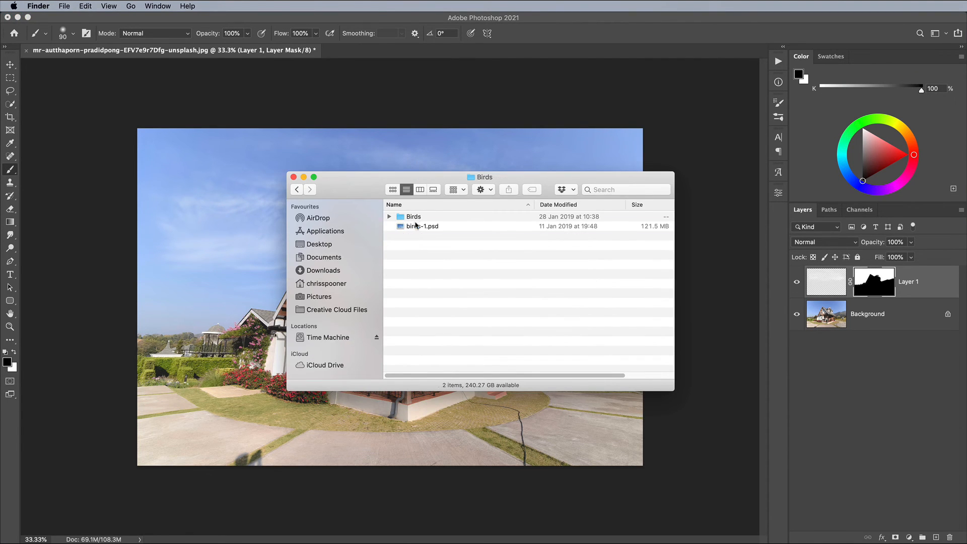
{"action": "double_click", "coordinate": [423, 226]}
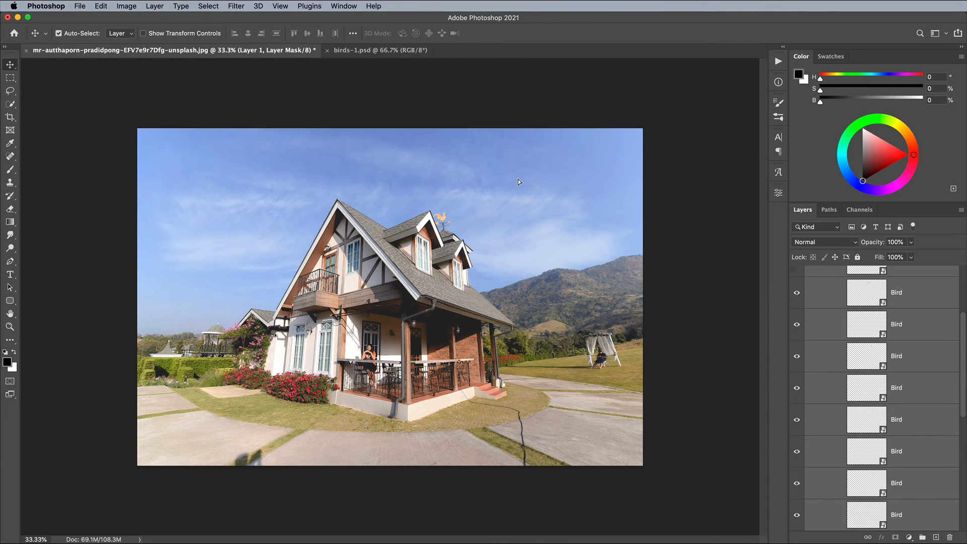